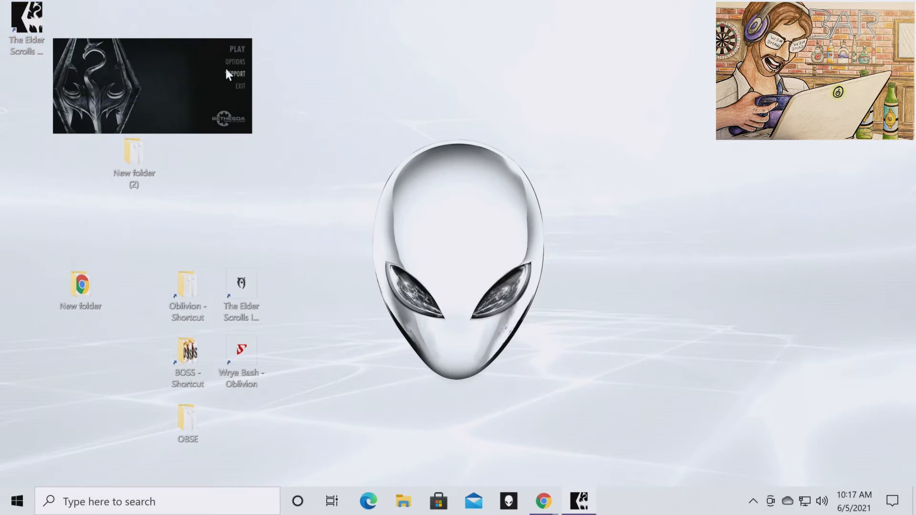
{"action": "mouse_move", "coordinate": [201, 88]}
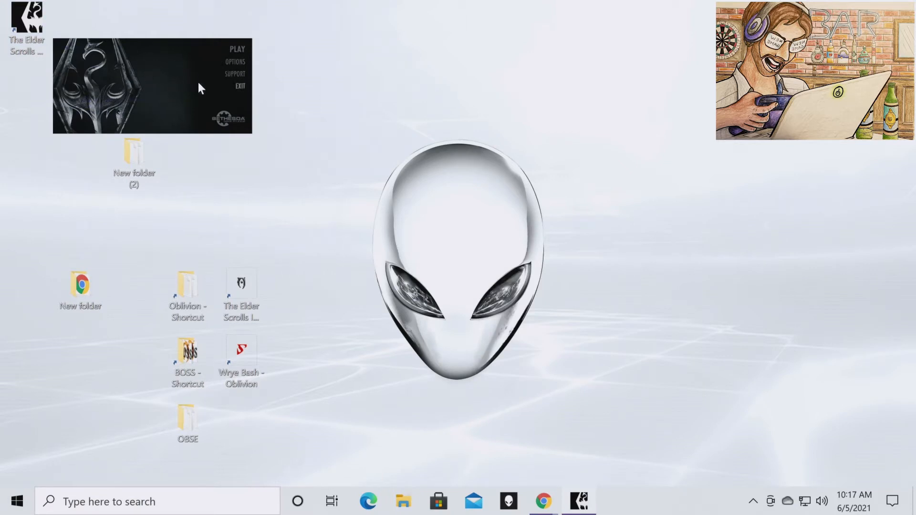
{"action": "mouse_move", "coordinate": [239, 65]}
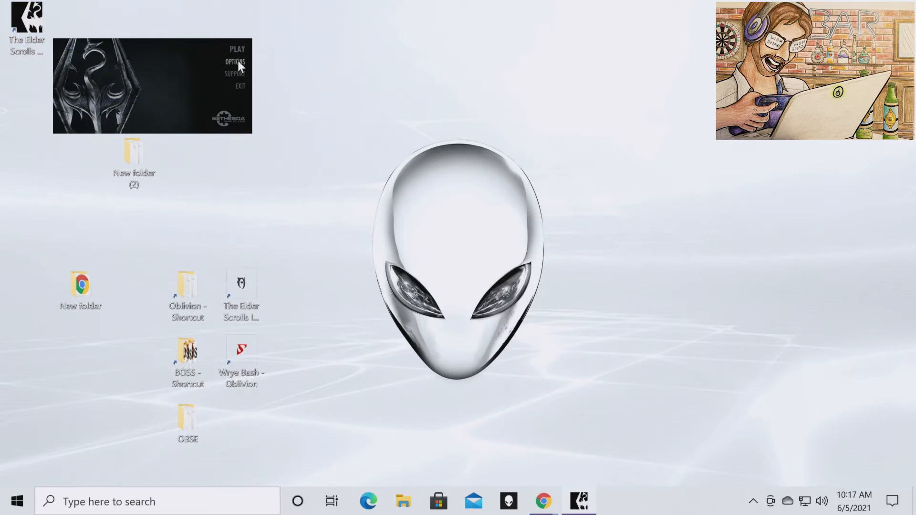
Review the launcher's graphics options, keeping antialiasing on TAA (Best quality) at 2560x1440
{"action": "left_click", "coordinate": [236, 61]}
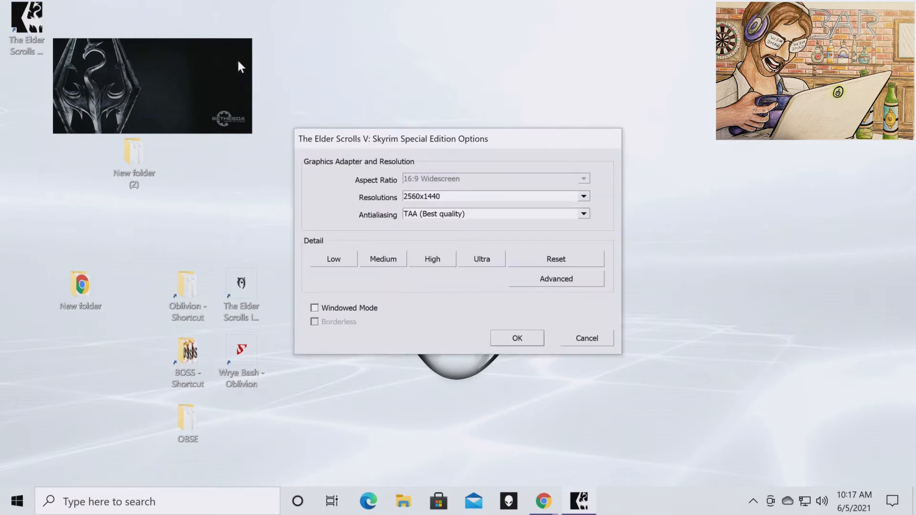
{"action": "mouse_move", "coordinate": [537, 228]}
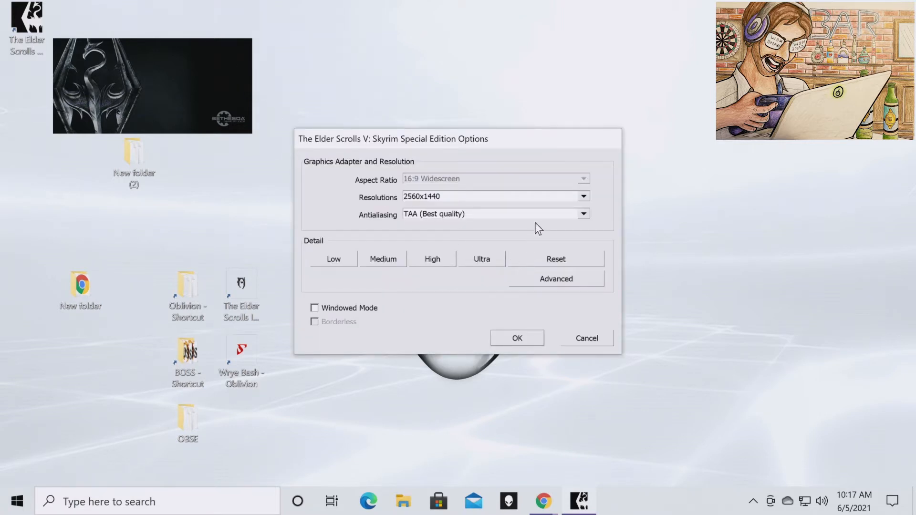
{"action": "mouse_move", "coordinate": [511, 202]}
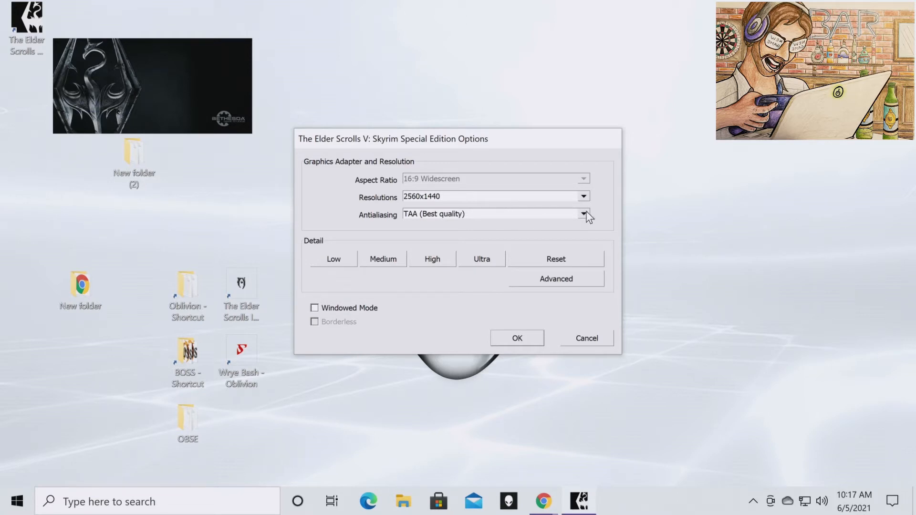
{"action": "left_click", "coordinate": [582, 214]}
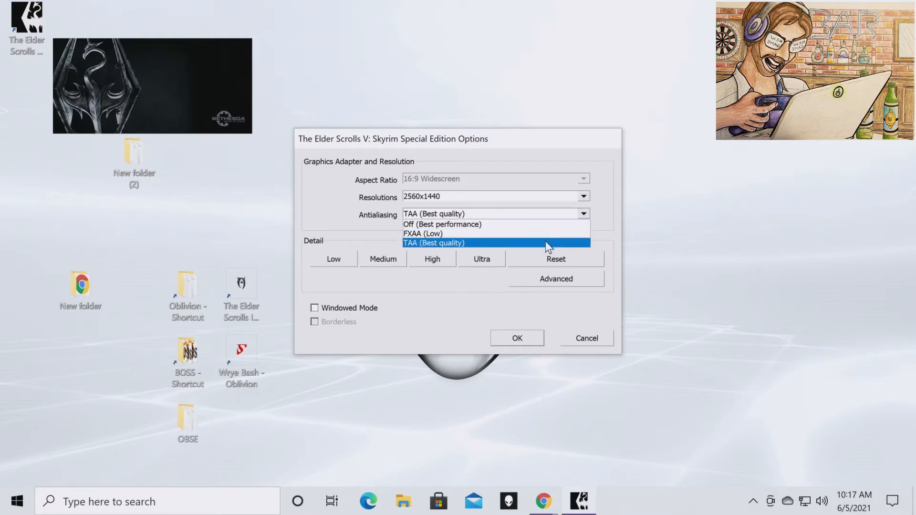
{"action": "mouse_move", "coordinate": [540, 228]}
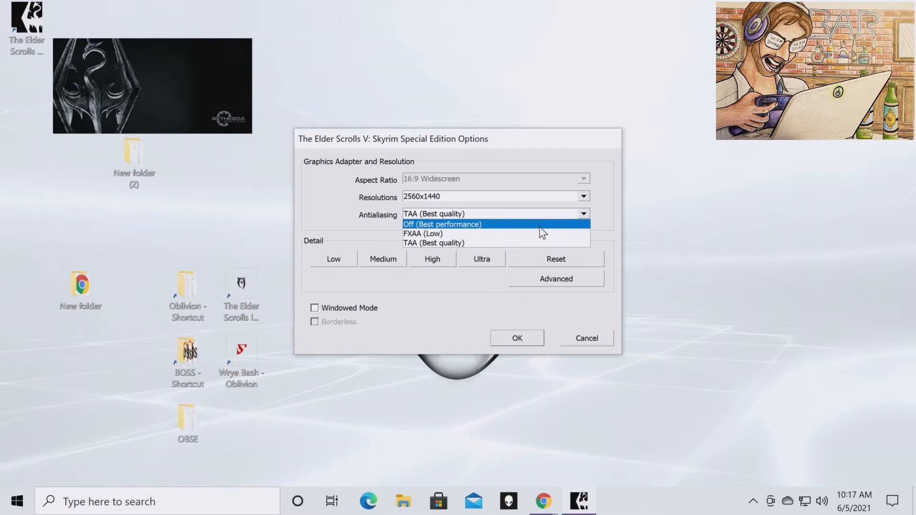
{"action": "left_click", "coordinate": [433, 244]}
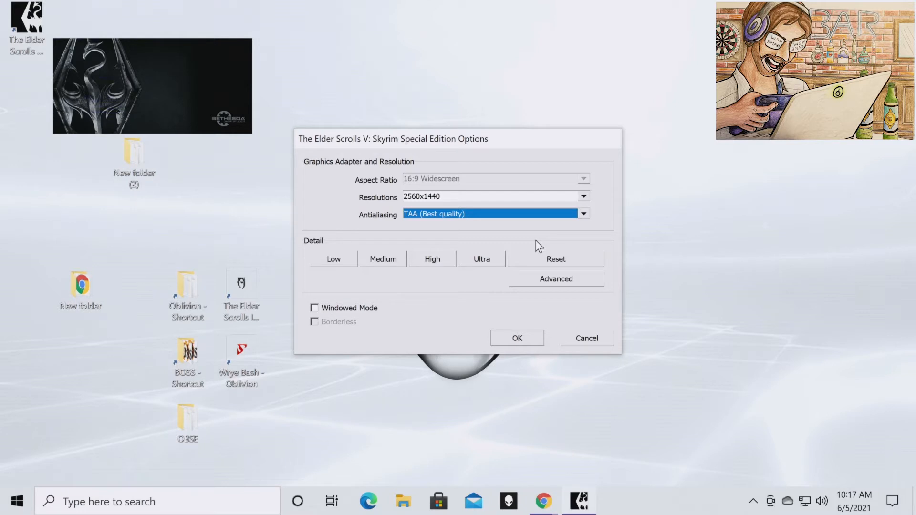
{"action": "mouse_move", "coordinate": [490, 264]}
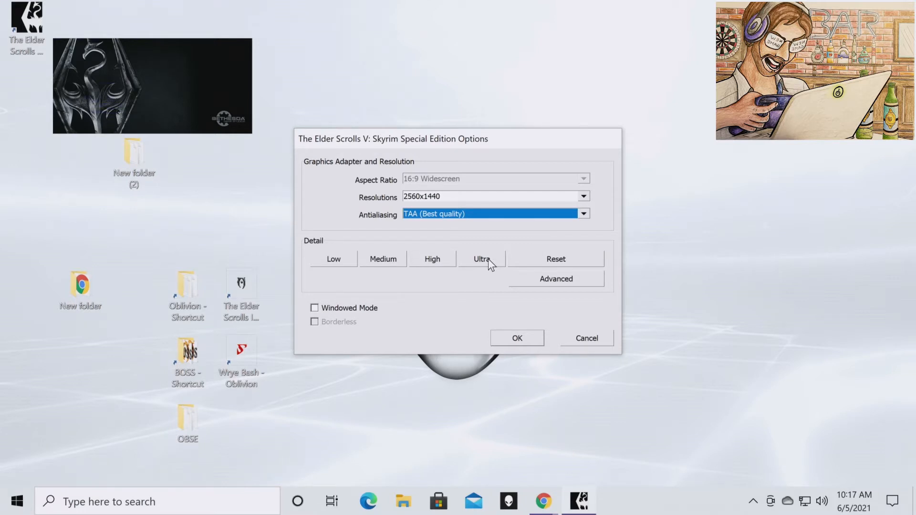
Apply the Ultra detail preset, check the advanced godrays setting, and close the options
{"action": "left_click", "coordinate": [481, 259]}
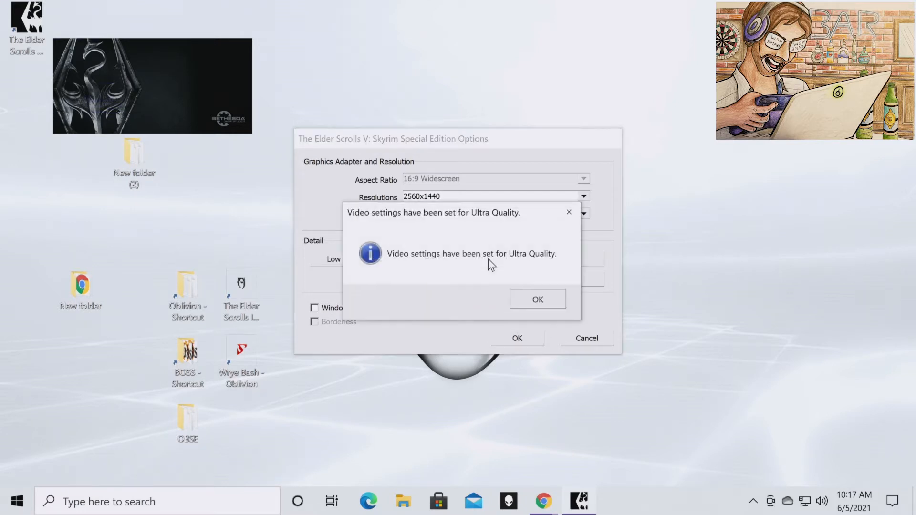
{"action": "left_click", "coordinate": [536, 299]}
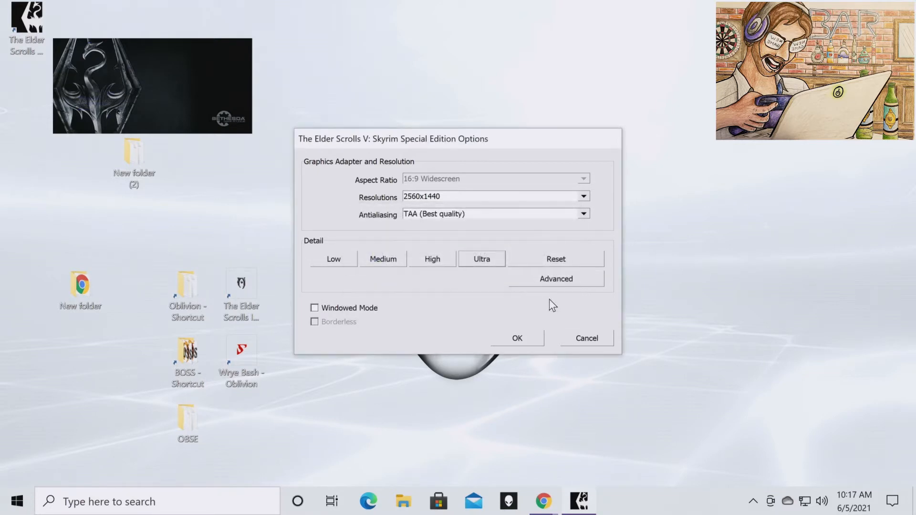
{"action": "left_click", "coordinate": [555, 279]}
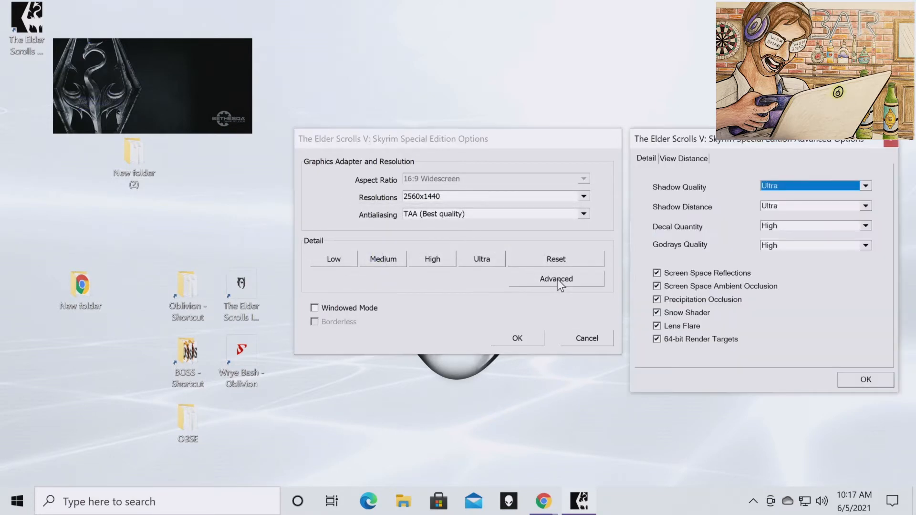
{"action": "left_click", "coordinate": [865, 225]}
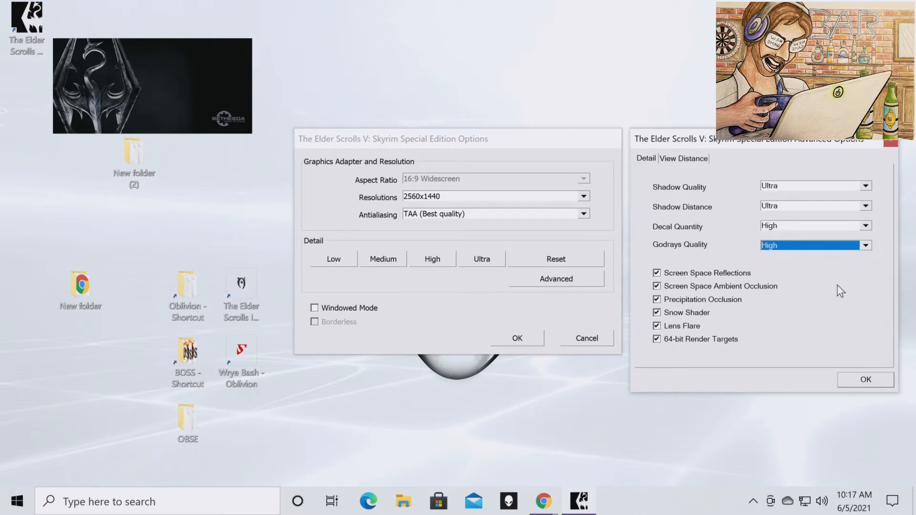
{"action": "mouse_move", "coordinate": [669, 328]}
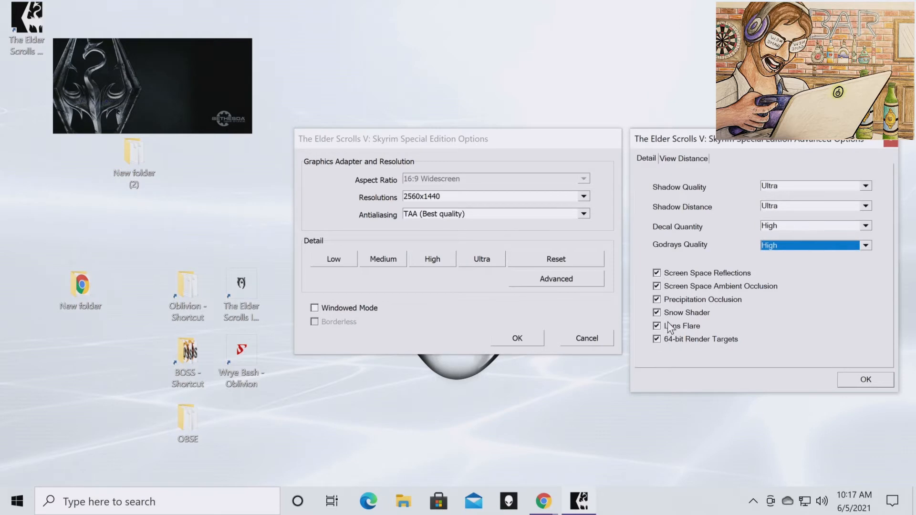
{"action": "left_click", "coordinate": [865, 380]}
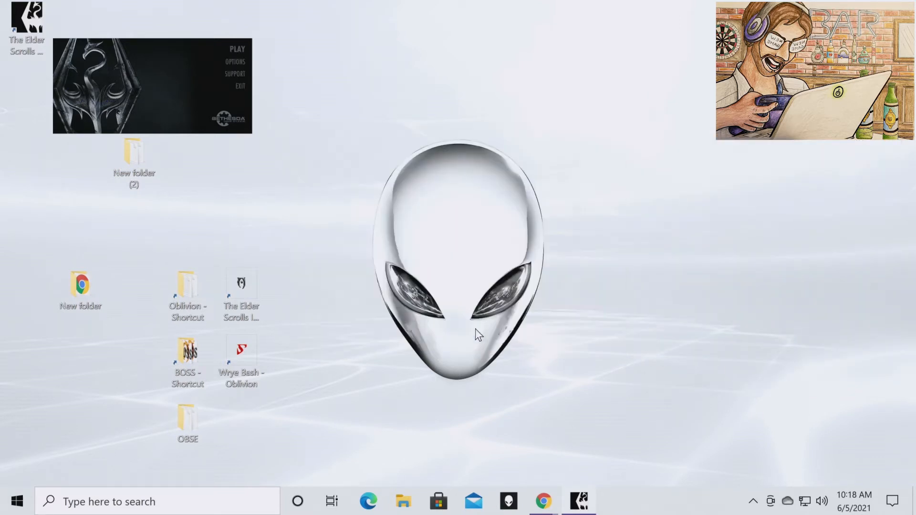
{"action": "mouse_move", "coordinate": [231, 92]}
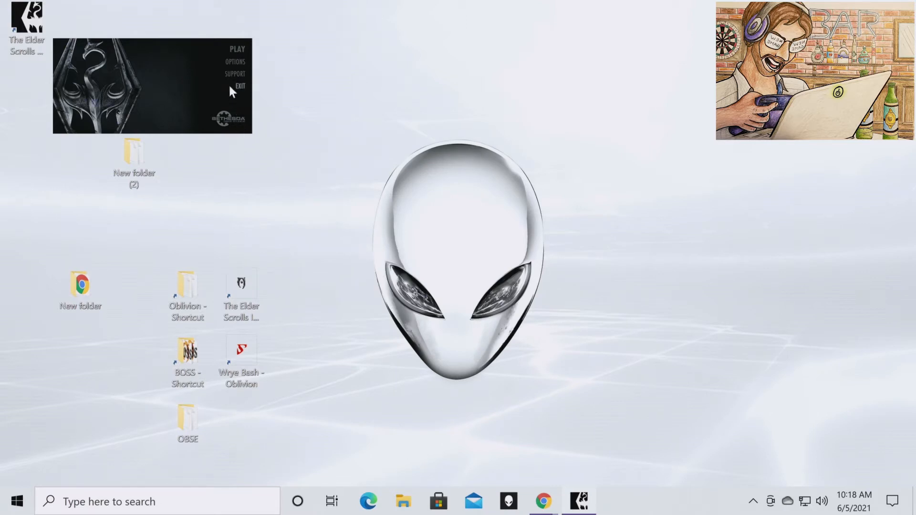
{"action": "mouse_move", "coordinate": [233, 55]}
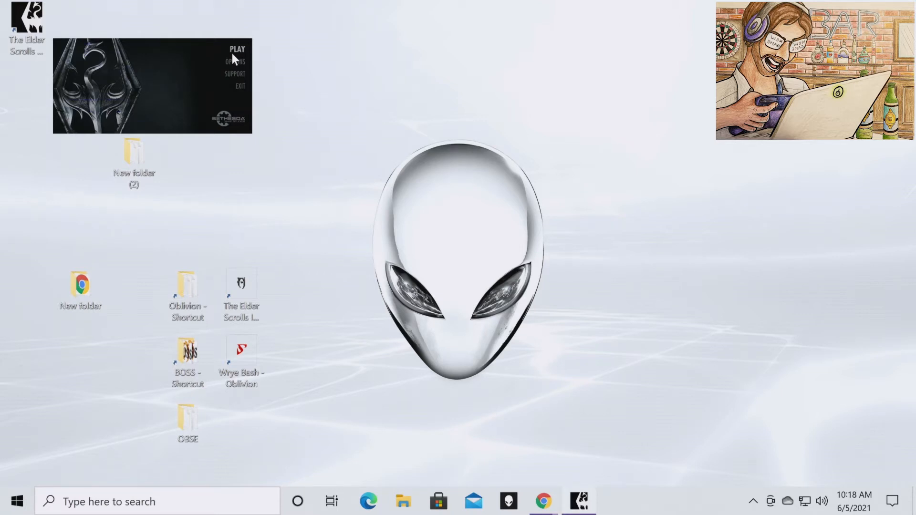
Close the Skyrim Special Edition Launcher, leaving only the desktop
{"action": "left_click", "coordinate": [241, 85]}
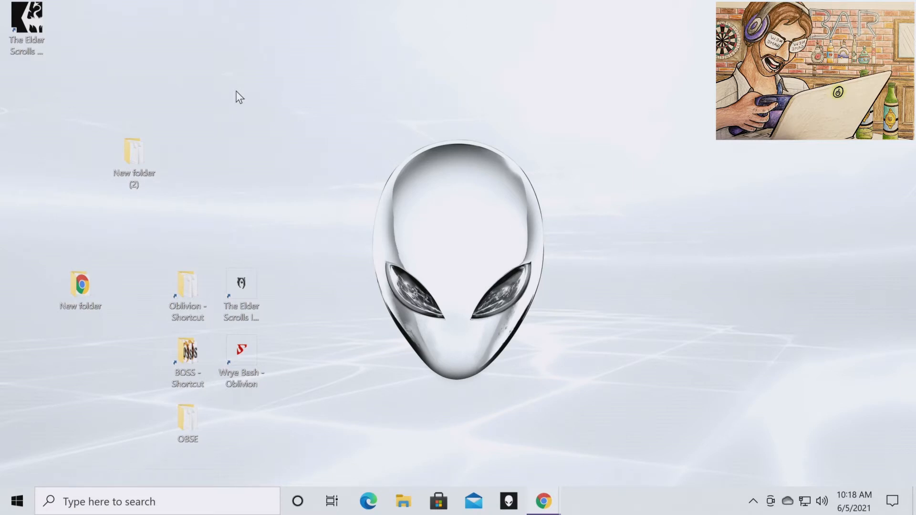
{"action": "mouse_move", "coordinate": [253, 138]}
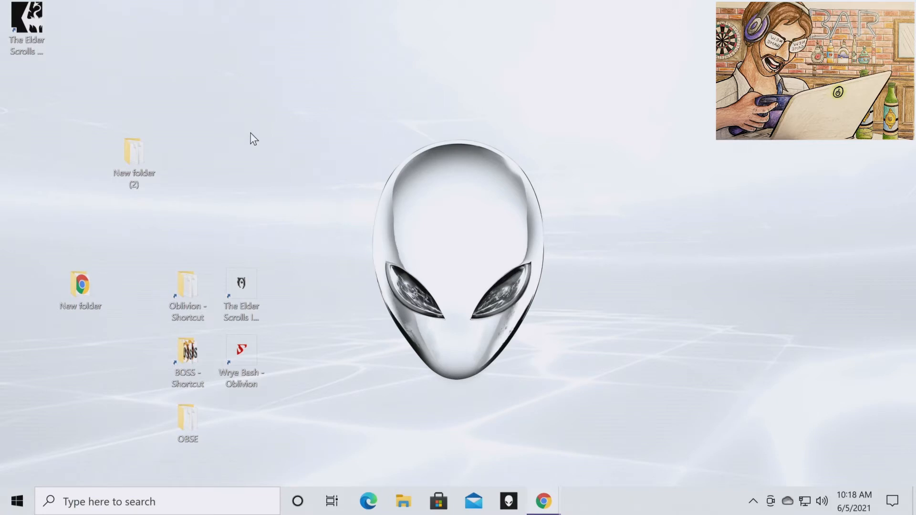
{"action": "mouse_move", "coordinate": [285, 145]}
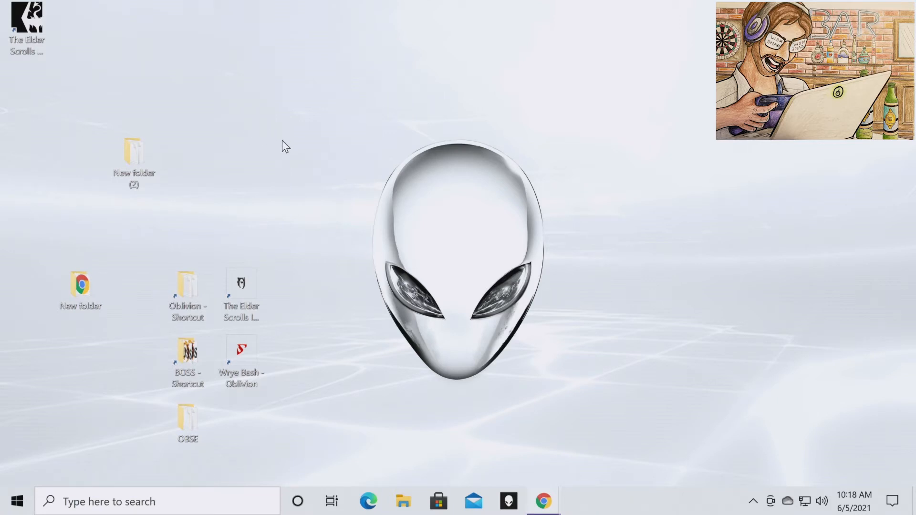
{"action": "mouse_move", "coordinate": [319, 248]}
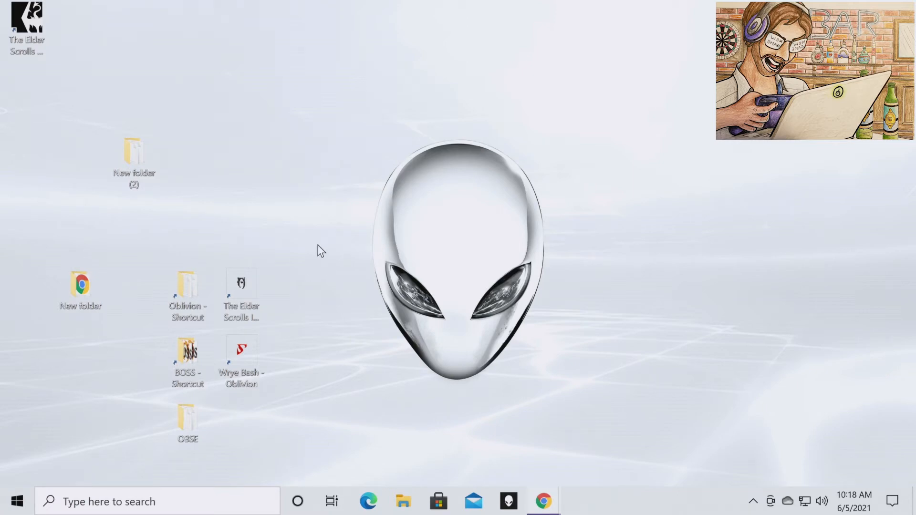
Search Nexus Mods for 'Mod Organizer' and go to the Mod Organizer 2 page
{"action": "left_click", "coordinate": [543, 501]}
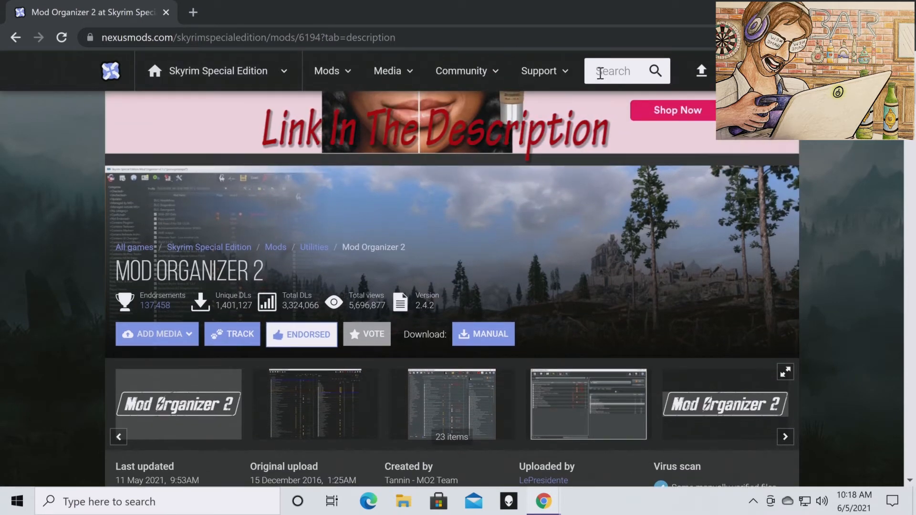
{"action": "type", "text": "M"}
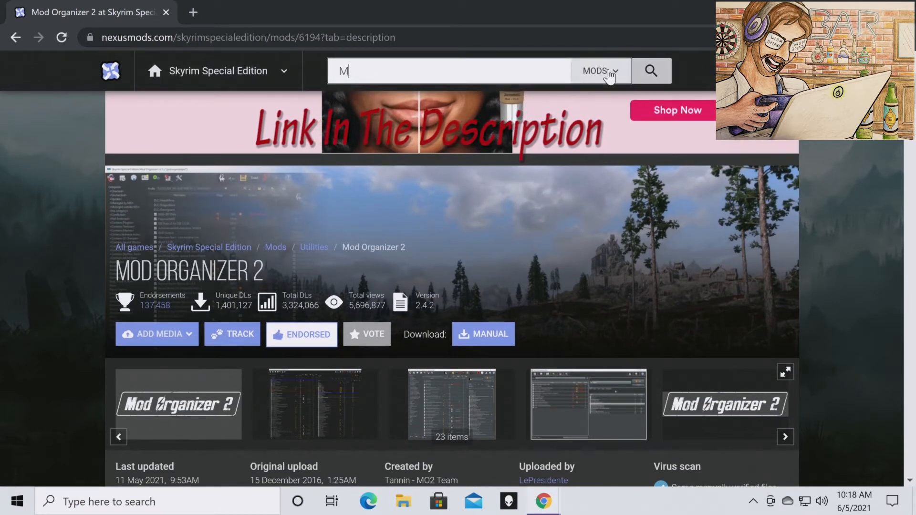
{"action": "type", "text": "od Organizer"}
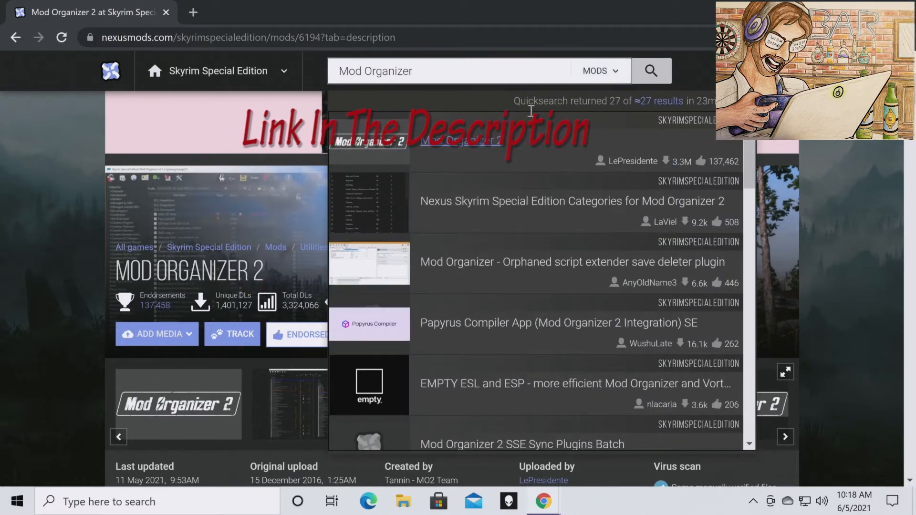
{"action": "left_click", "coordinate": [463, 140]}
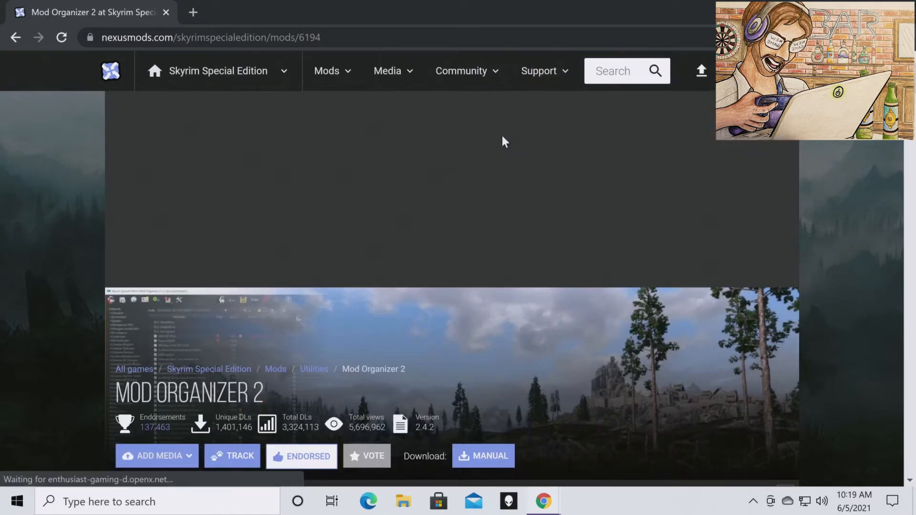
Start the free slow download of the Mod Organizer 2 installer and keep the file despite the warning
{"action": "scroll", "scroll_direction": "down", "scroll_amount": 3}
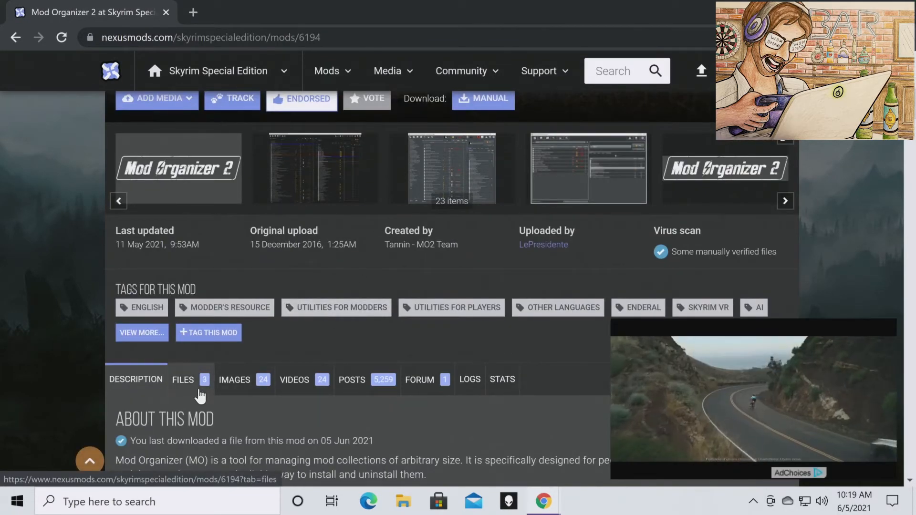
{"action": "left_click", "coordinate": [183, 379]}
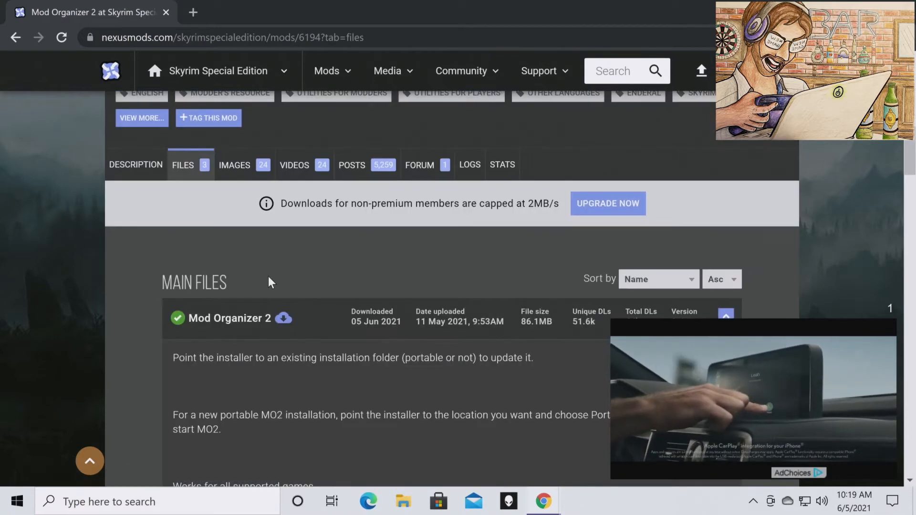
{"action": "scroll", "scroll_direction": "down", "scroll_amount": 3}
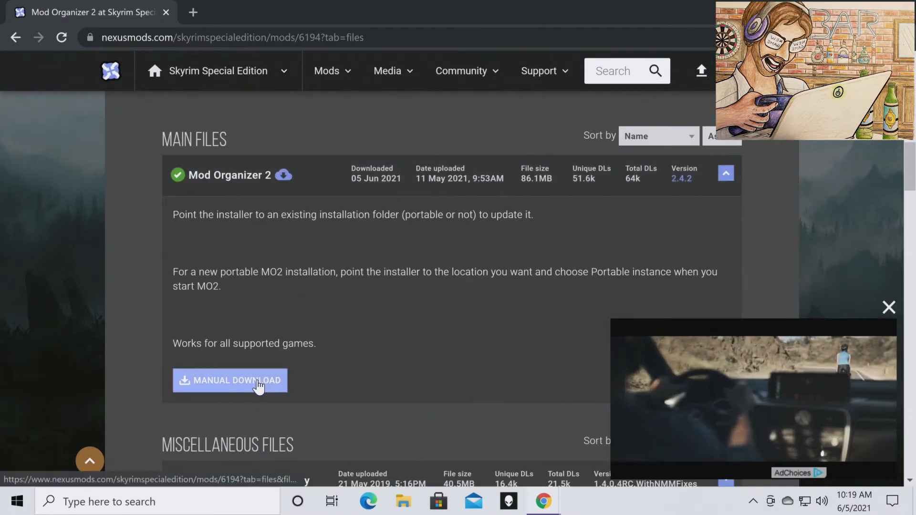
{"action": "left_click", "coordinate": [229, 381]}
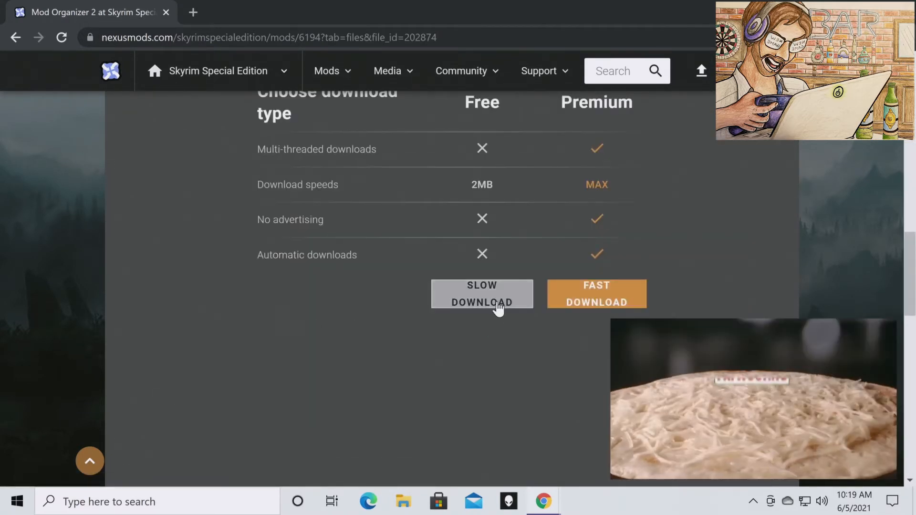
{"action": "left_click", "coordinate": [481, 294]}
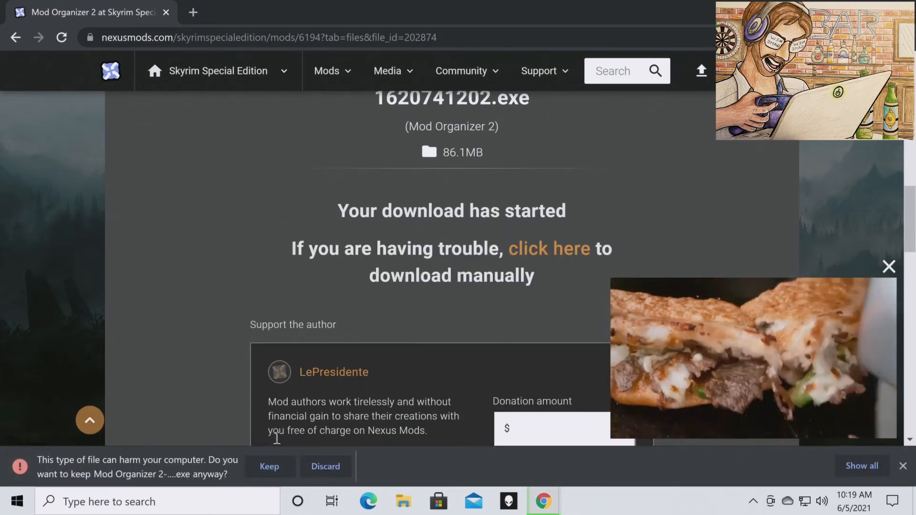
{"action": "left_click", "coordinate": [269, 466]}
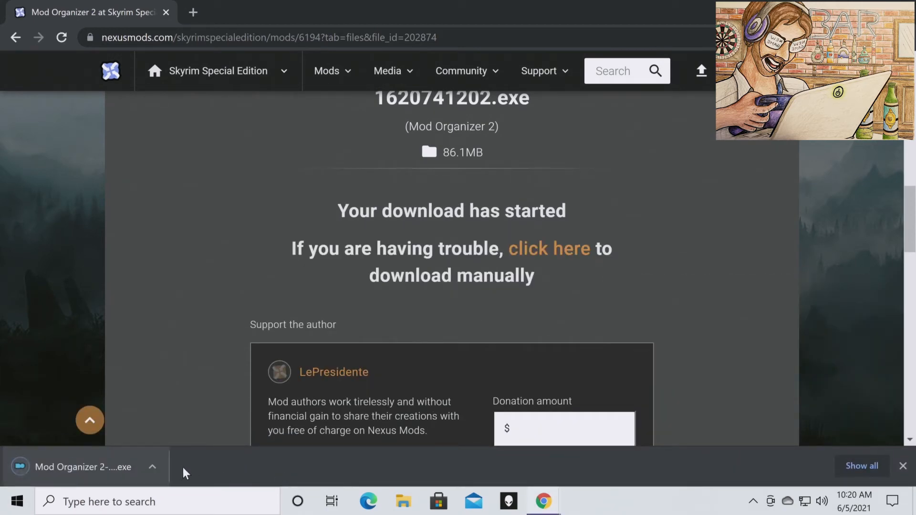
{"action": "left_click", "coordinate": [152, 466]}
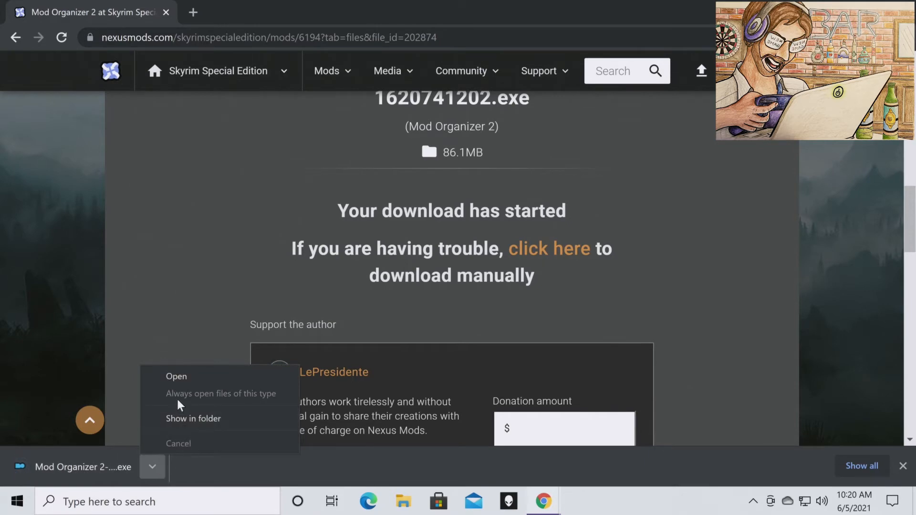
Run the downloaded installer and allow it through User Account Control
{"action": "left_click", "coordinate": [175, 376]}
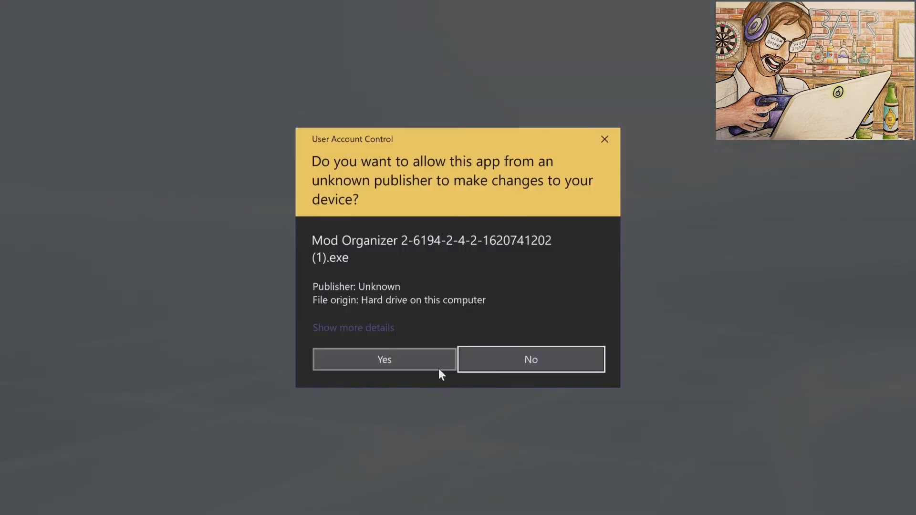
{"action": "left_click", "coordinate": [384, 360]}
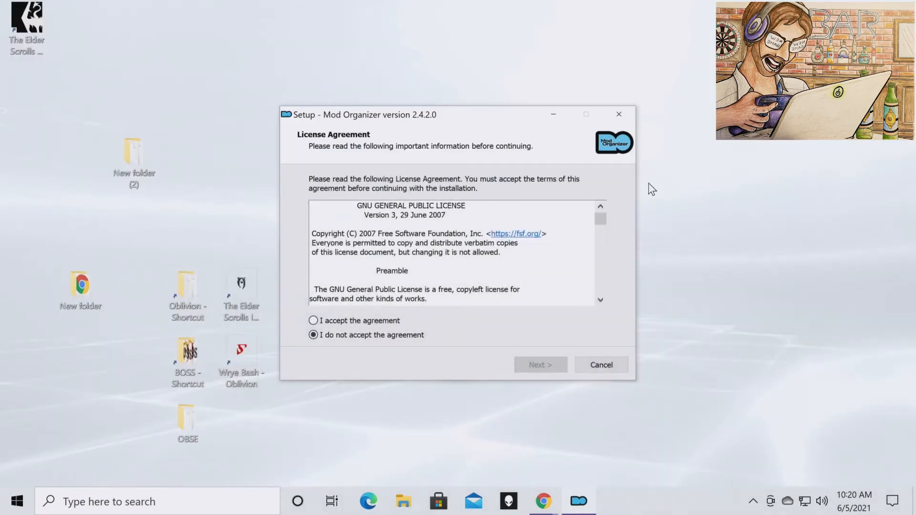
{"action": "mouse_move", "coordinate": [342, 325]}
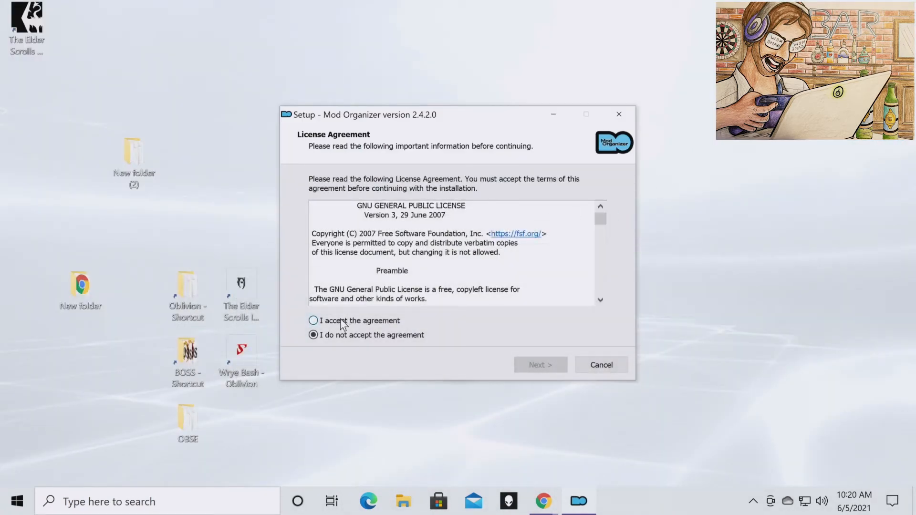
Accept the license and keep the C:\Modding\MO2 folder, recommended components and Start Menu defaults
{"action": "left_click", "coordinate": [539, 365]}
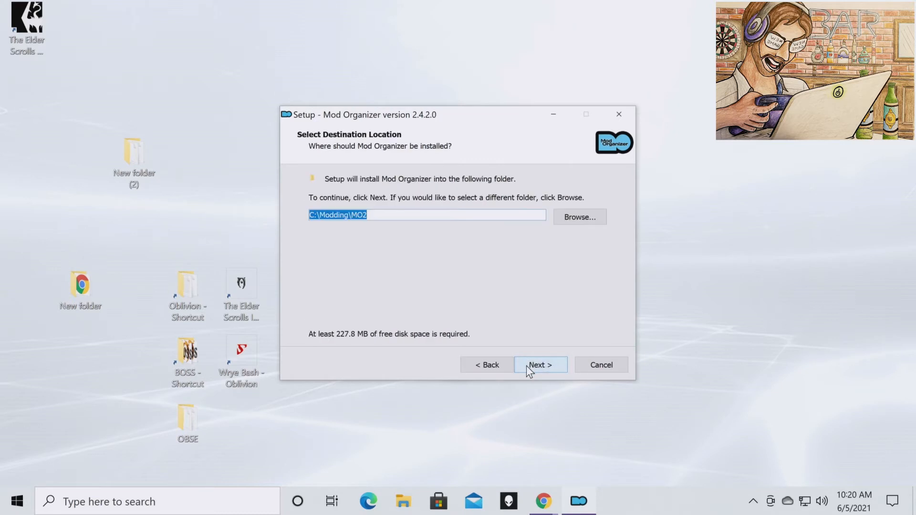
{"action": "mouse_move", "coordinate": [441, 268]}
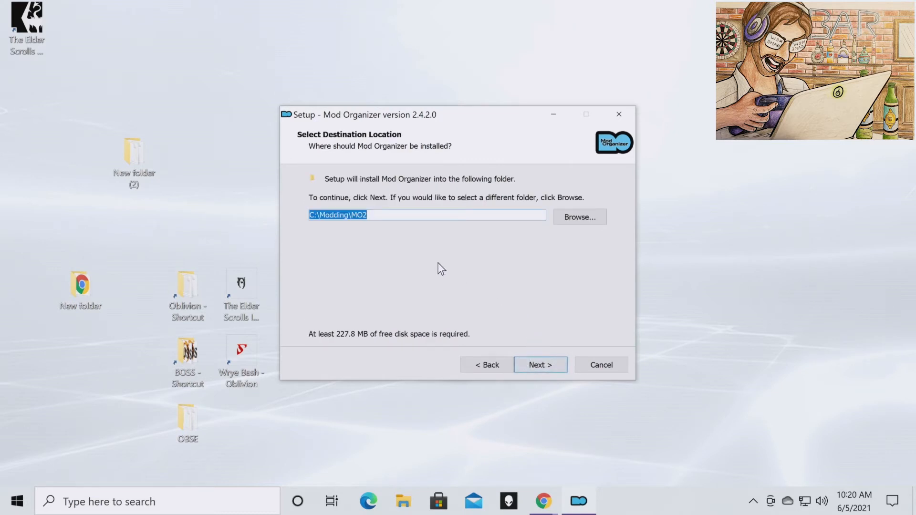
{"action": "mouse_move", "coordinate": [302, 196]}
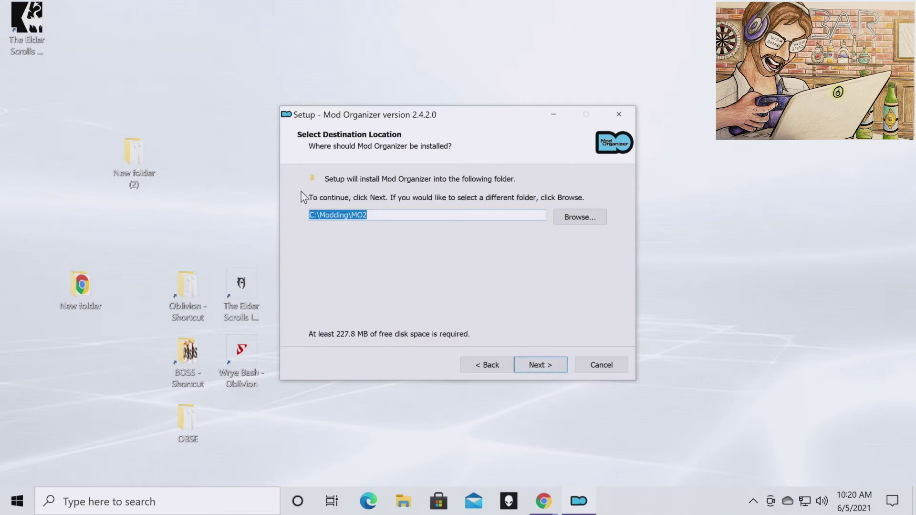
{"action": "mouse_move", "coordinate": [335, 267]}
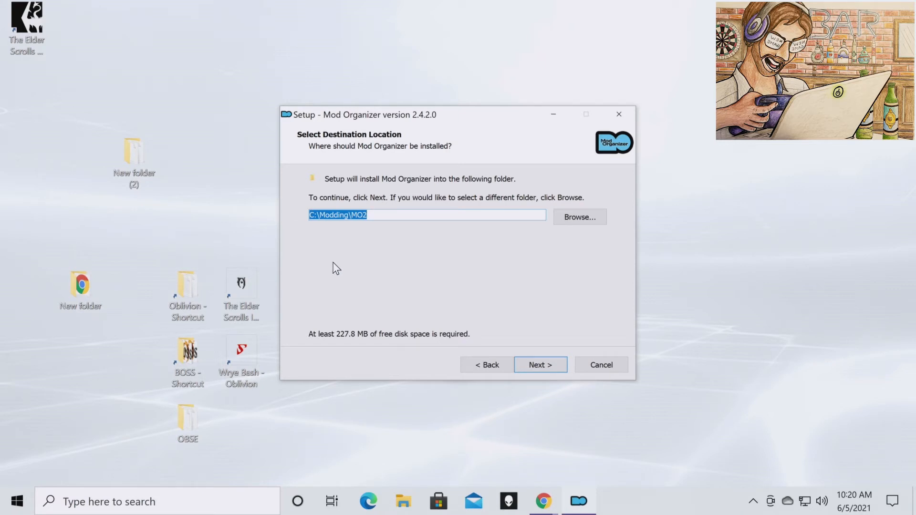
{"action": "mouse_move", "coordinate": [352, 266]}
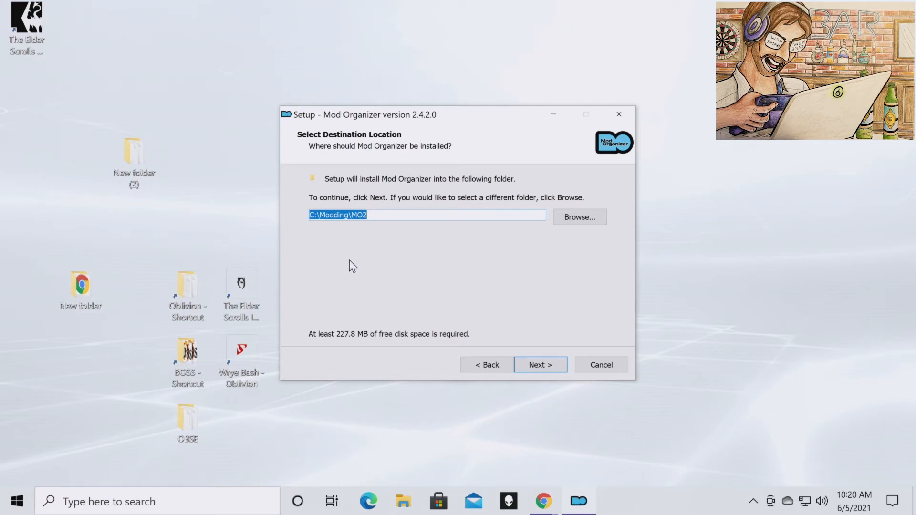
{"action": "mouse_move", "coordinate": [471, 295]}
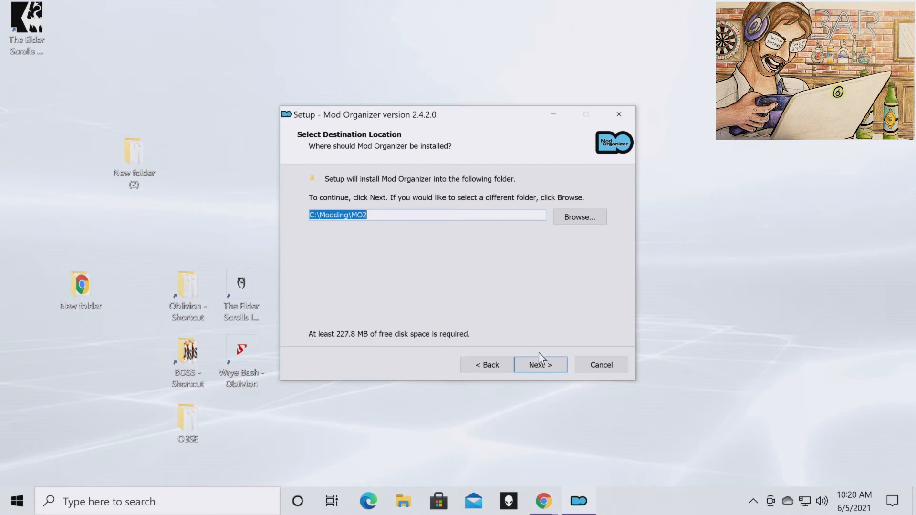
{"action": "left_click", "coordinate": [539, 364]}
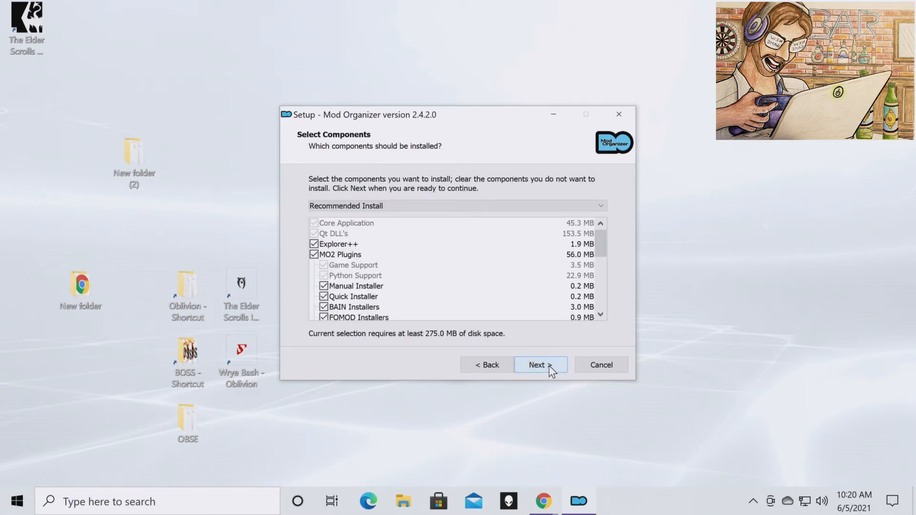
{"action": "left_click", "coordinate": [537, 364]}
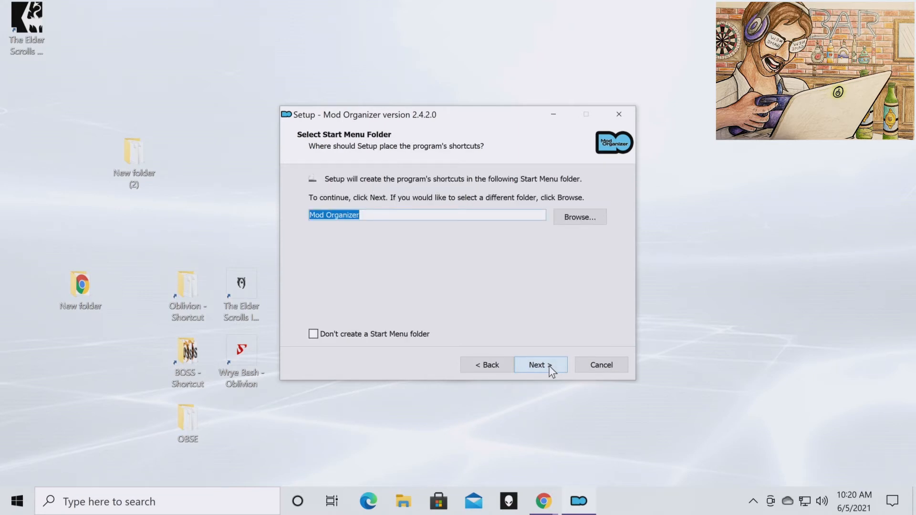
{"action": "mouse_move", "coordinate": [528, 358]}
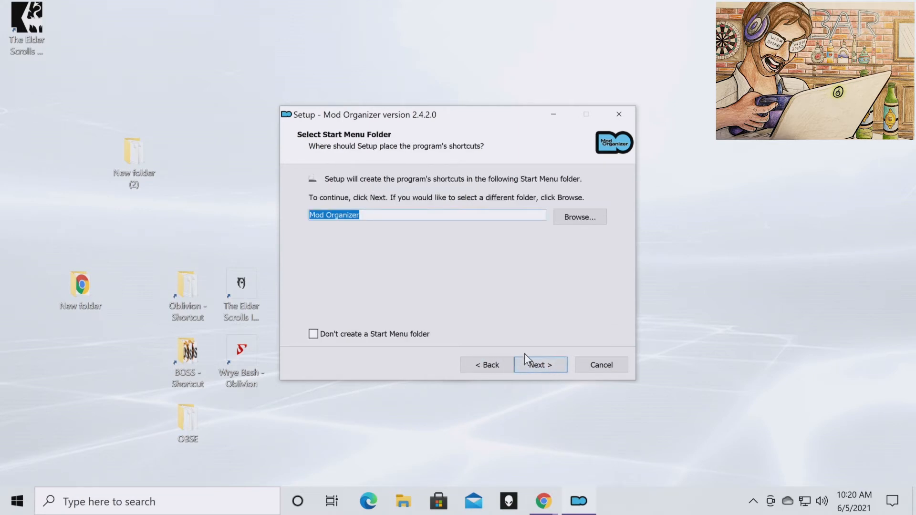
{"action": "left_click", "coordinate": [539, 364]}
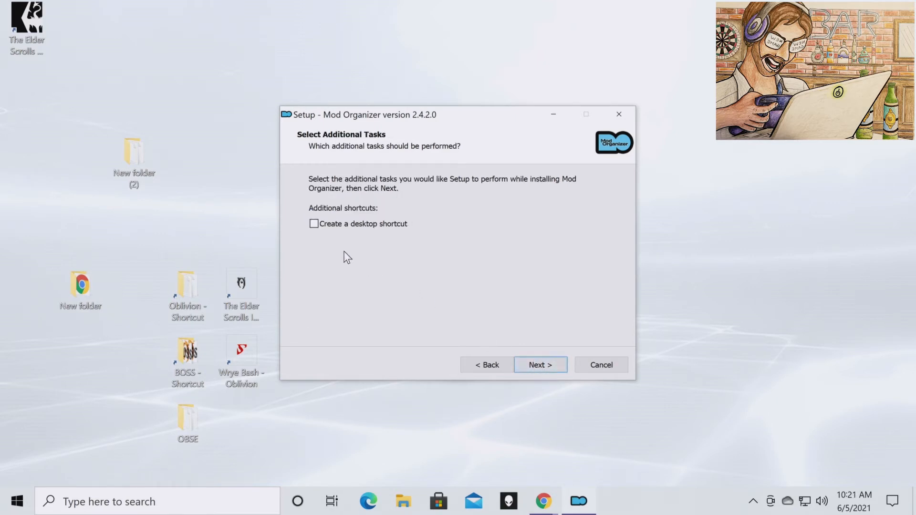
Add a desktop shortcut, install Mod Organizer 2.4.2.0, then finish and launch it
{"action": "left_click", "coordinate": [314, 223]}
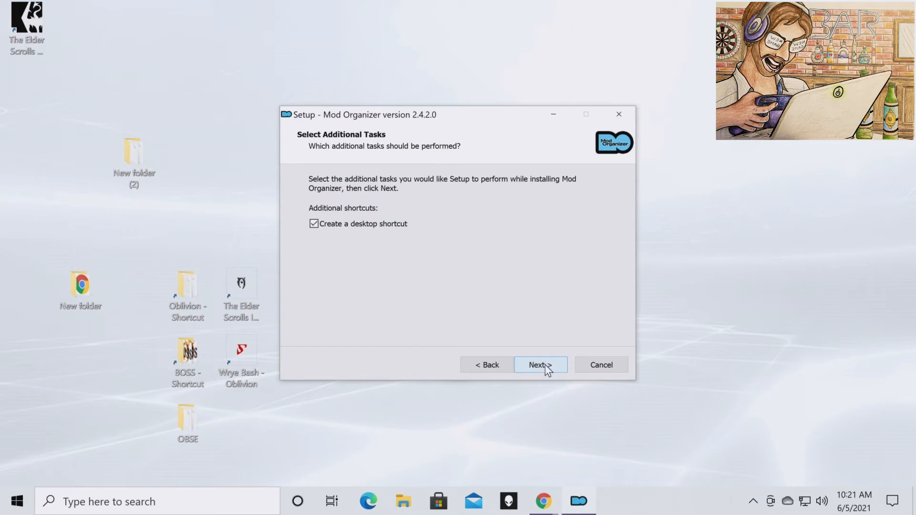
{"action": "left_click", "coordinate": [539, 364]}
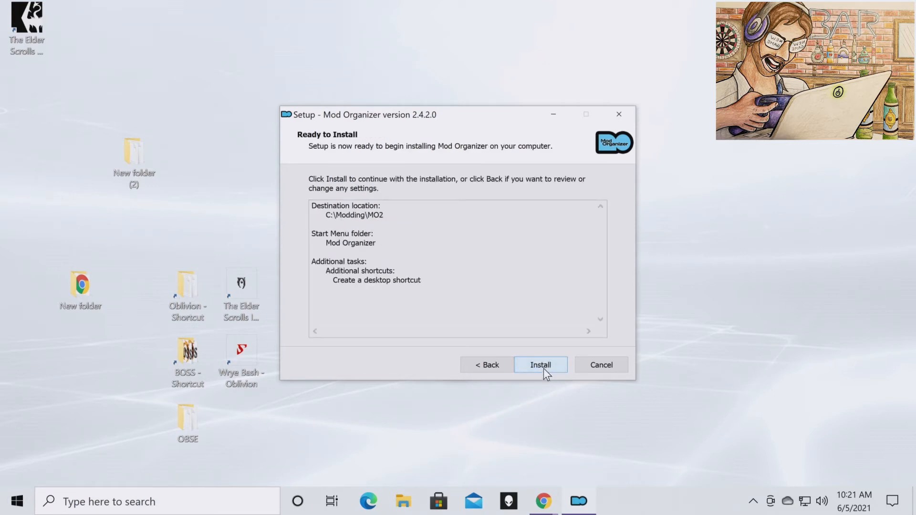
{"action": "left_click", "coordinate": [540, 365]}
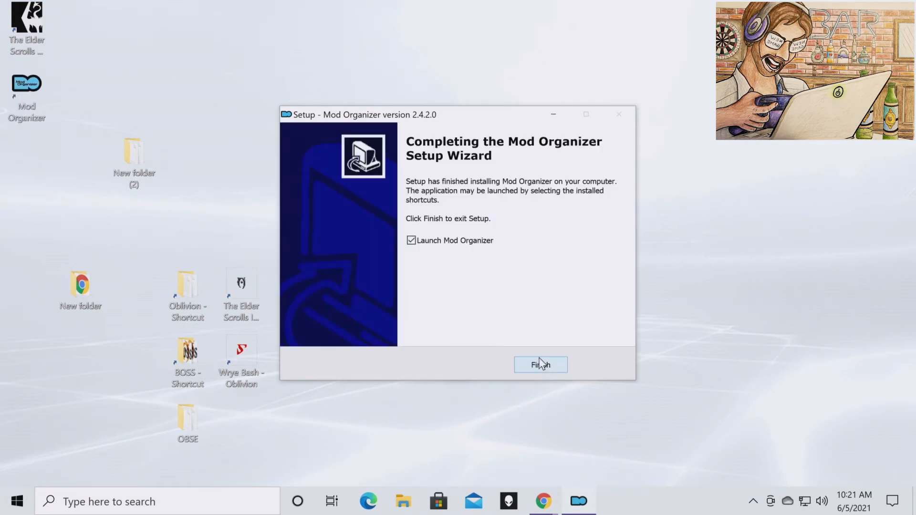
{"action": "mouse_move", "coordinate": [525, 325]}
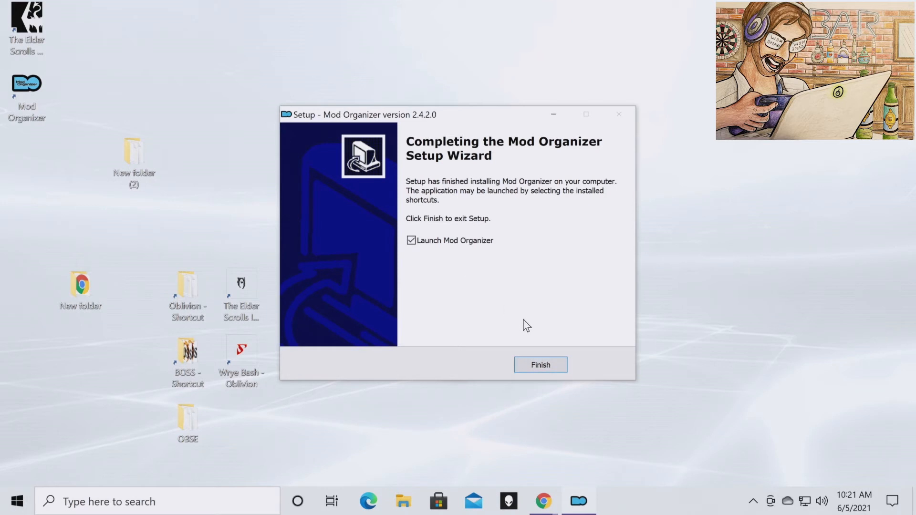
{"action": "left_click", "coordinate": [539, 364]}
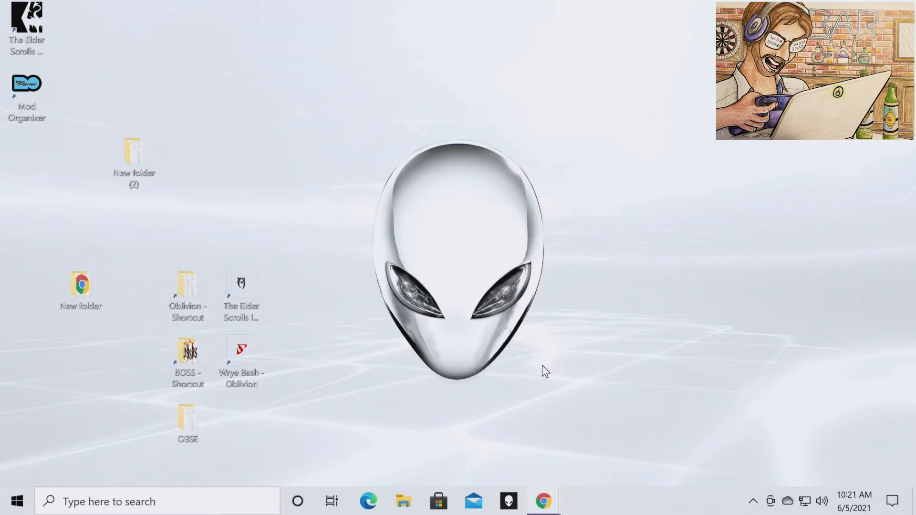
Launch Mod Organizer 2 from its desktop shortcut into the Skyrim Special Edition instance
{"action": "double_click", "coordinate": [27, 84]}
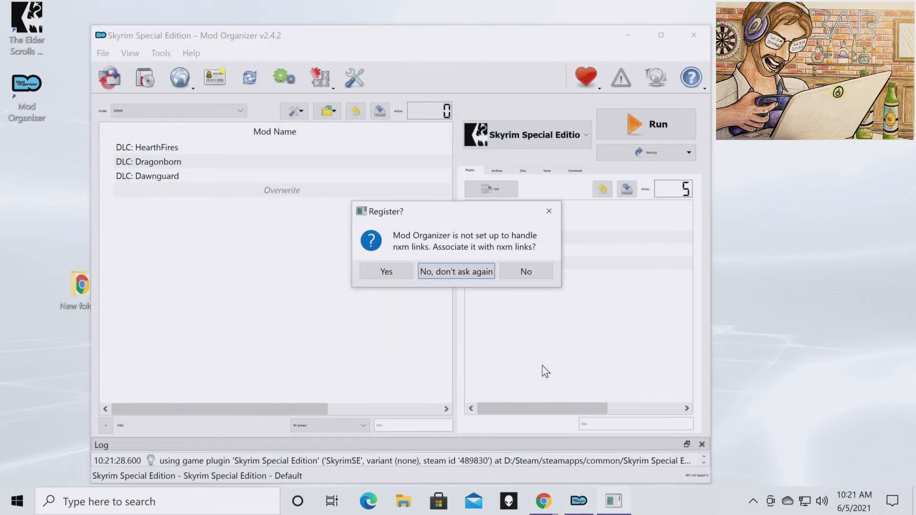
{"action": "mouse_move", "coordinate": [513, 305]}
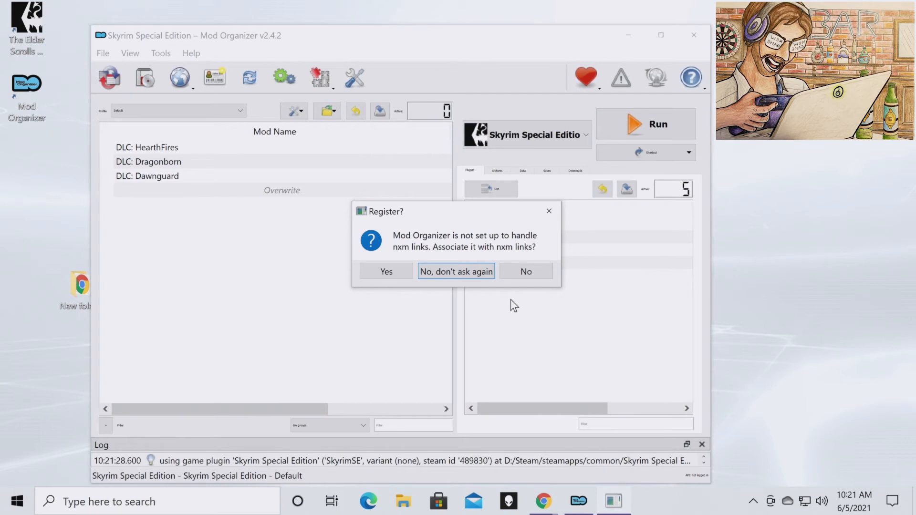
{"action": "mouse_move", "coordinate": [415, 284]}
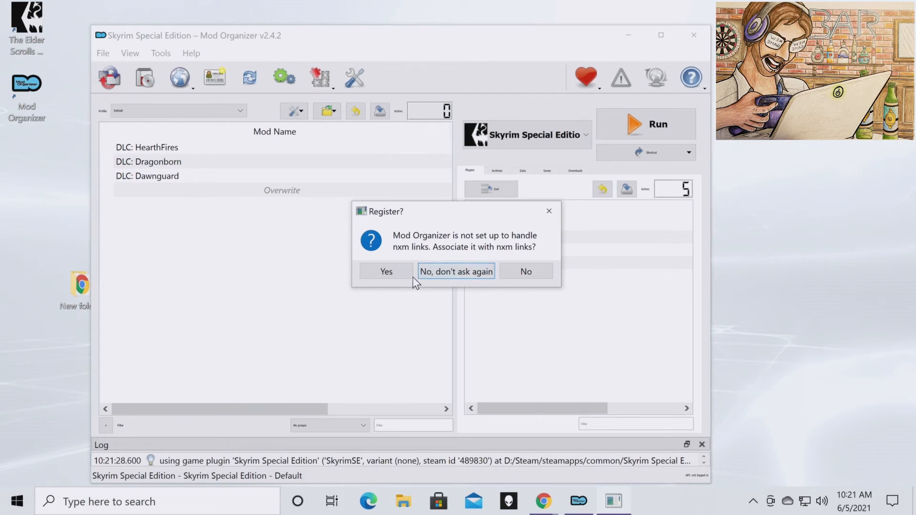
{"action": "mouse_move", "coordinate": [385, 271]}
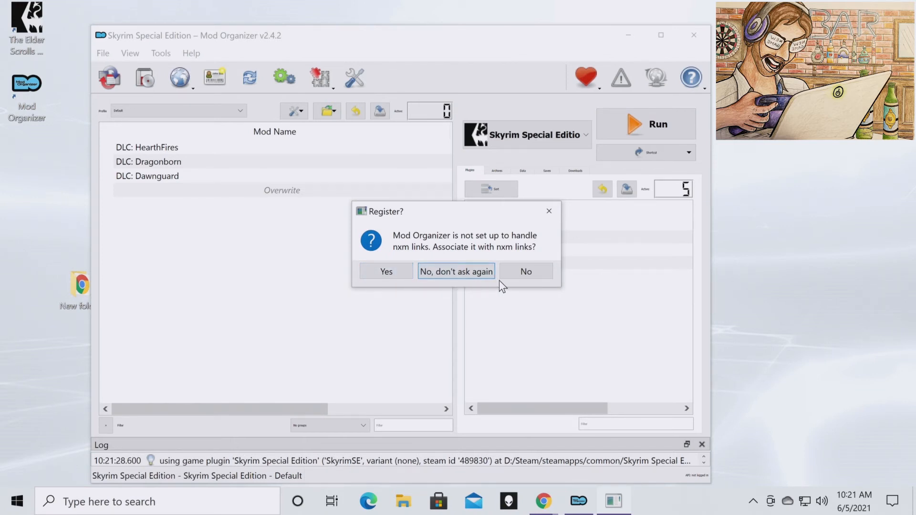
{"action": "mouse_move", "coordinate": [525, 271]}
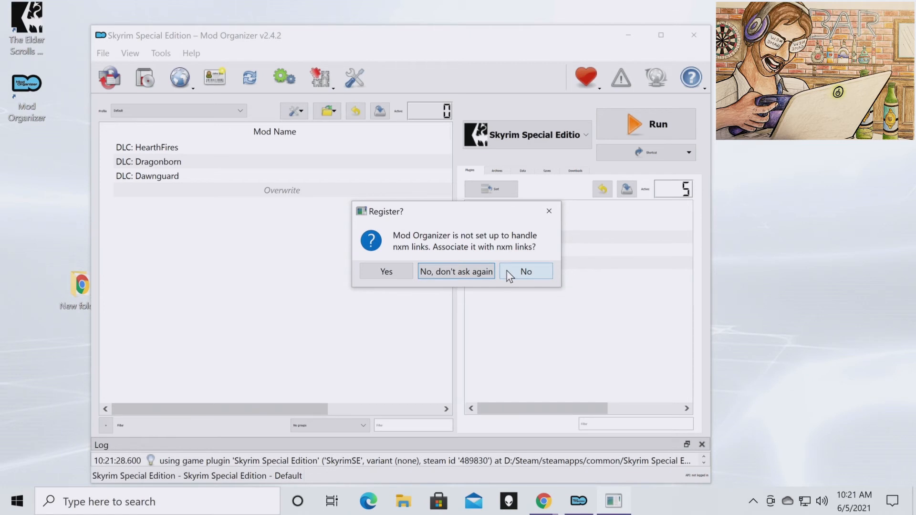
{"action": "mouse_move", "coordinate": [521, 275]}
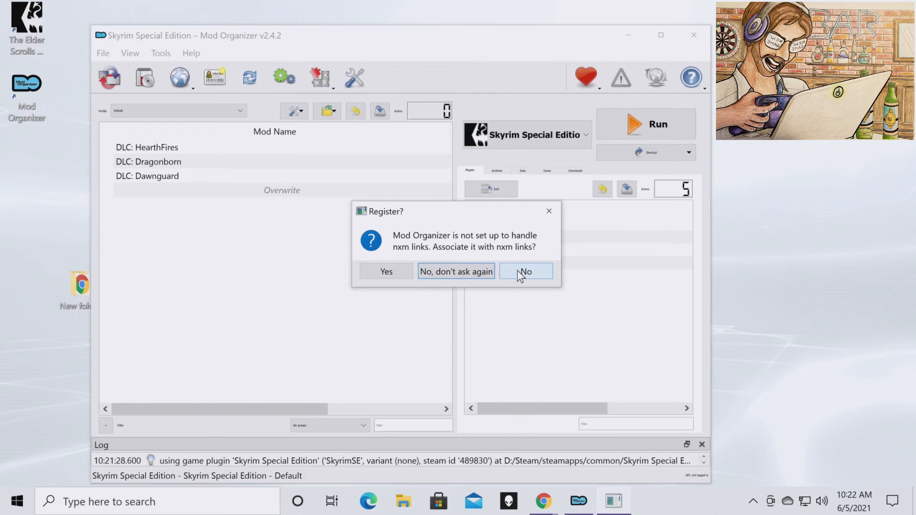
Decline nxm links and begin a new global instance for Fallout 4
{"action": "left_click", "coordinate": [525, 271]}
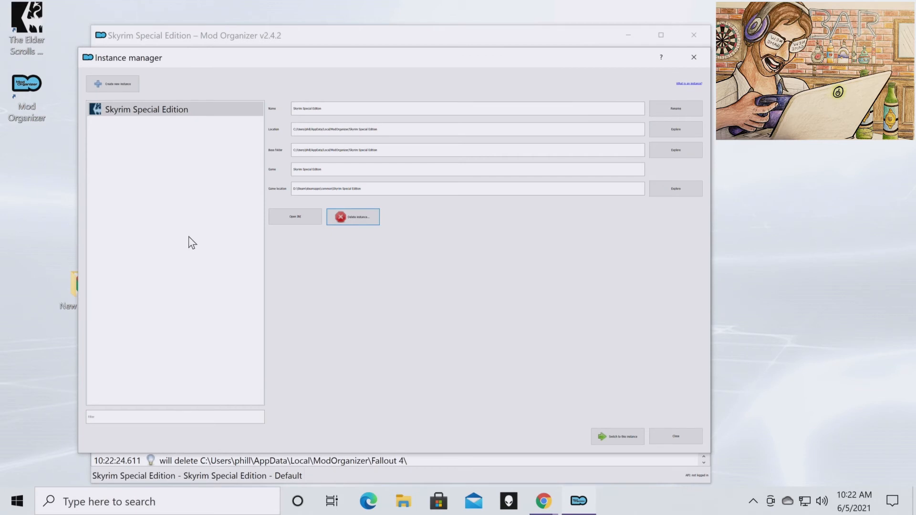
{"action": "mouse_move", "coordinate": [170, 93]}
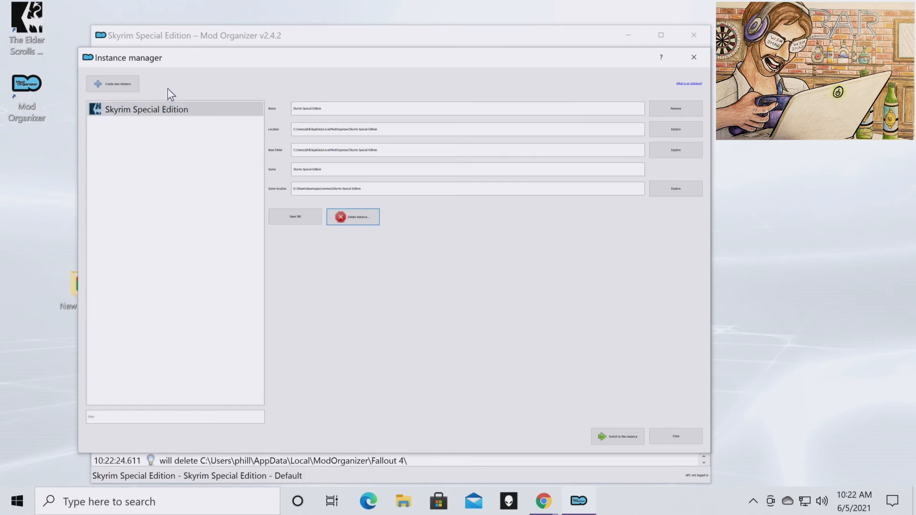
{"action": "mouse_move", "coordinate": [113, 83]}
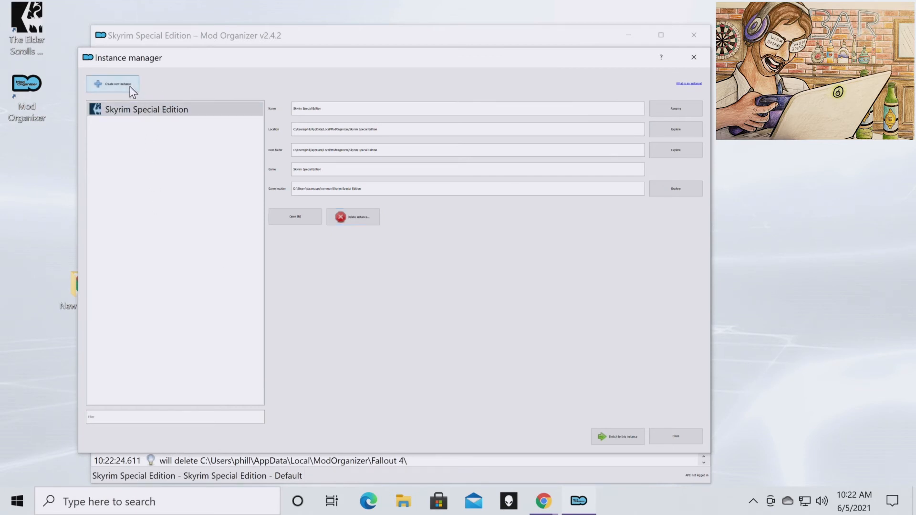
{"action": "left_click", "coordinate": [112, 84]}
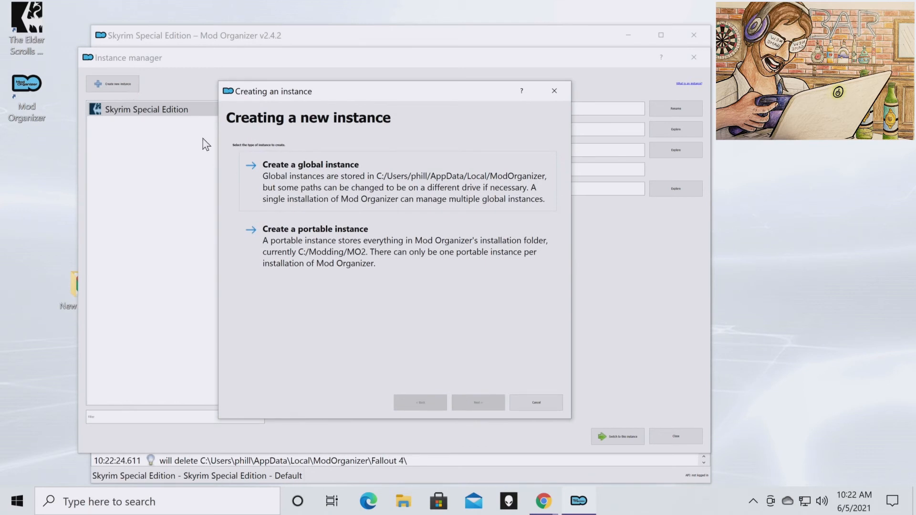
{"action": "mouse_move", "coordinate": [435, 339]}
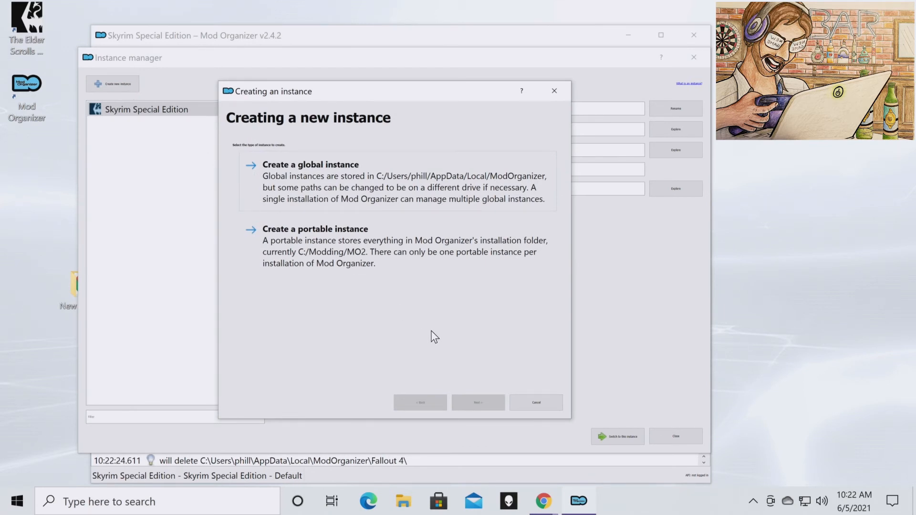
{"action": "mouse_move", "coordinate": [330, 193]}
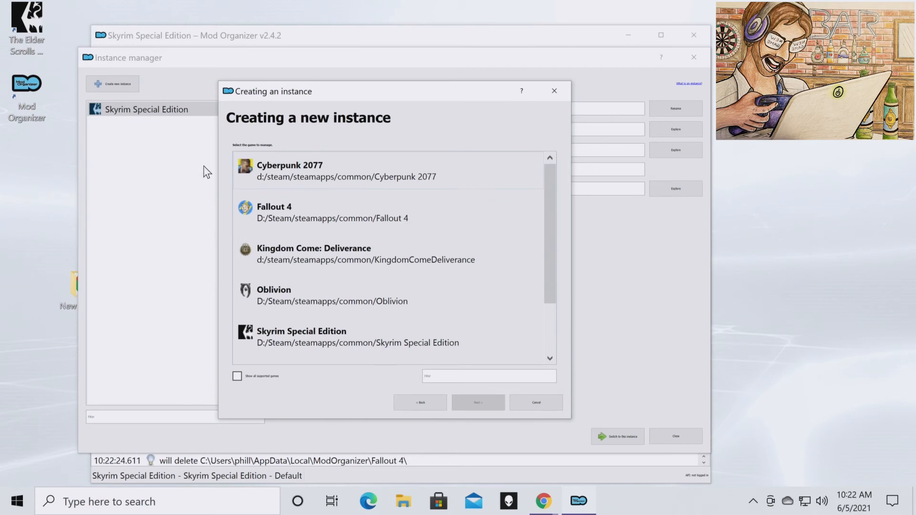
{"action": "left_click", "coordinate": [478, 401]}
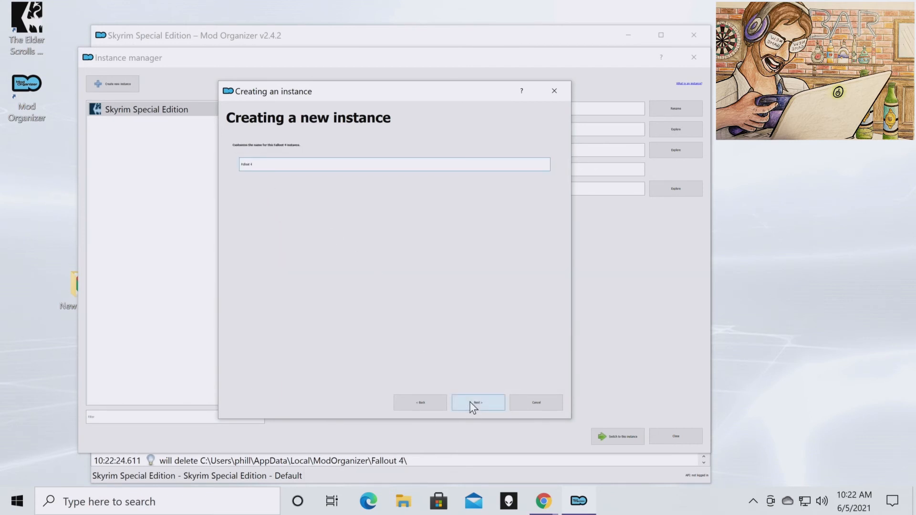
Keep the default Fallout 4 name and data location, skip Nexus linking, and launch the instance
{"action": "left_click", "coordinate": [477, 403]}
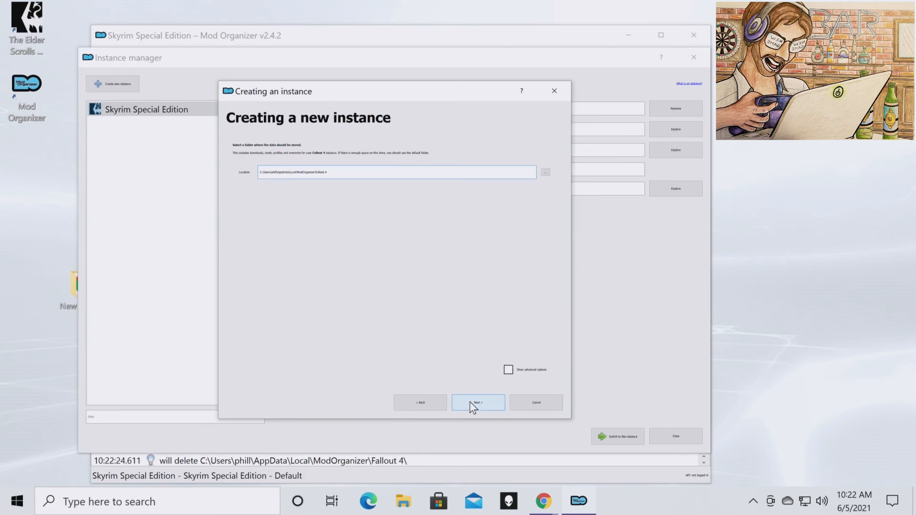
{"action": "left_click", "coordinate": [477, 403]}
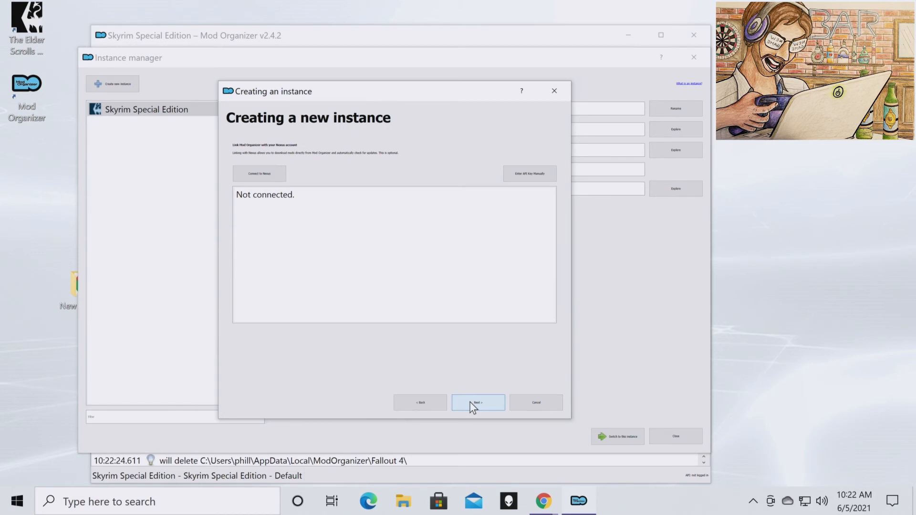
{"action": "mouse_move", "coordinate": [487, 423]}
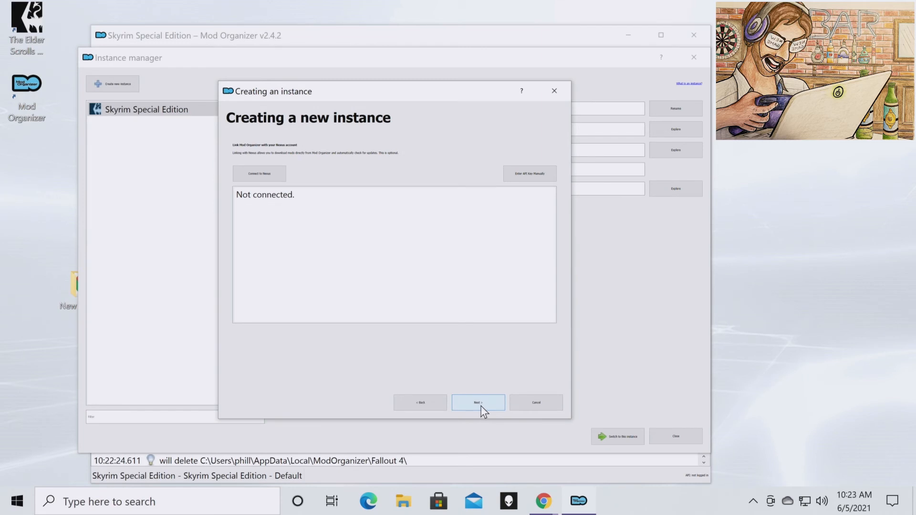
{"action": "left_click", "coordinate": [478, 402]}
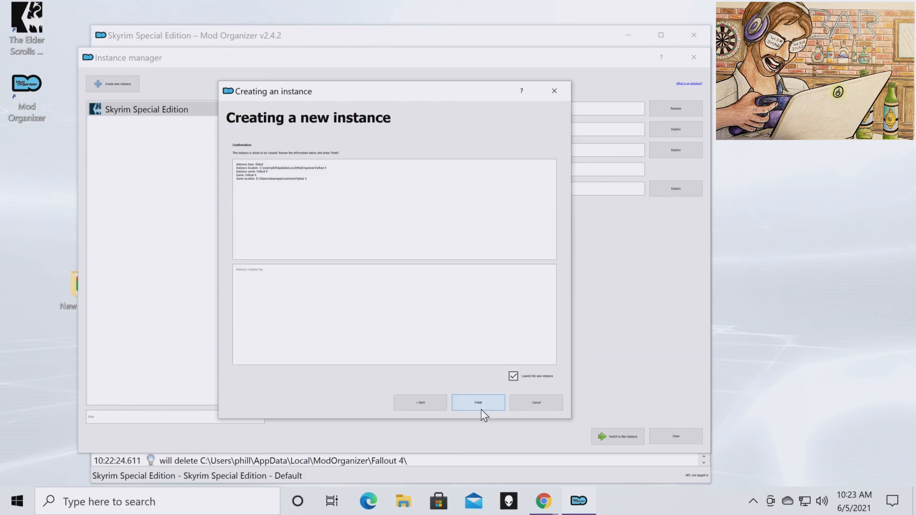
{"action": "left_click", "coordinate": [478, 402]}
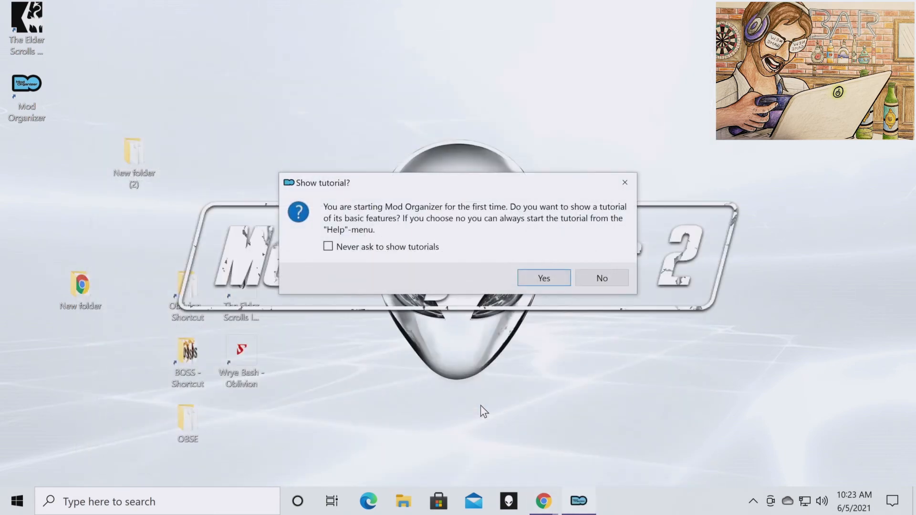
{"action": "mouse_move", "coordinate": [543, 277]}
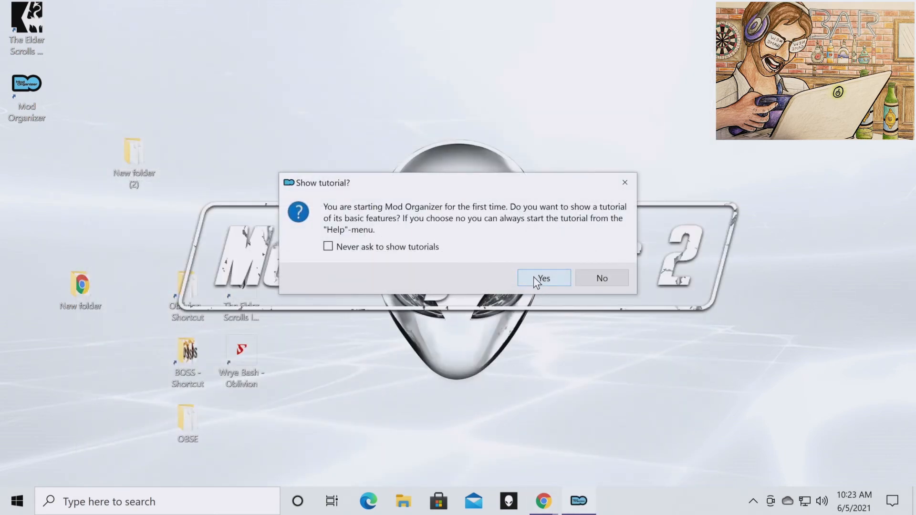
{"action": "mouse_move", "coordinate": [601, 278]}
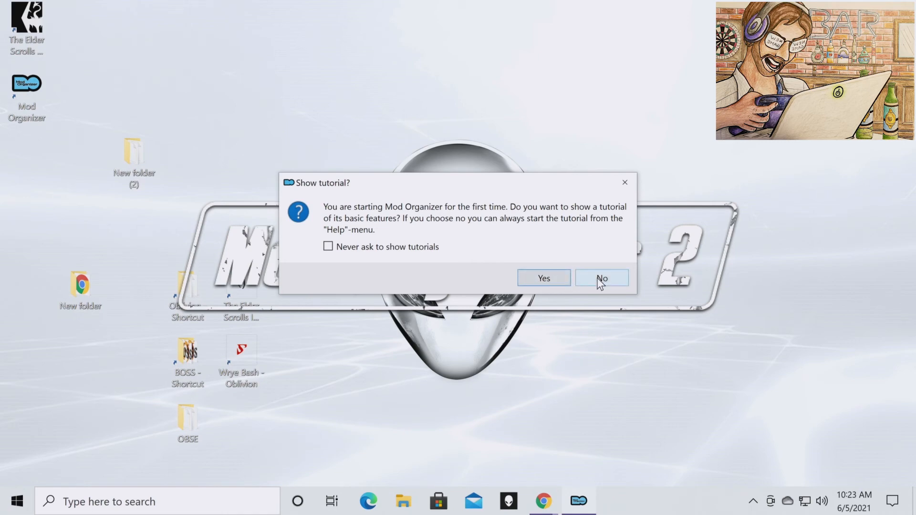
Decline the tutorial and nxm-link prompts with 'don't ask again', then reach the File menu
{"action": "left_click", "coordinate": [601, 278]}
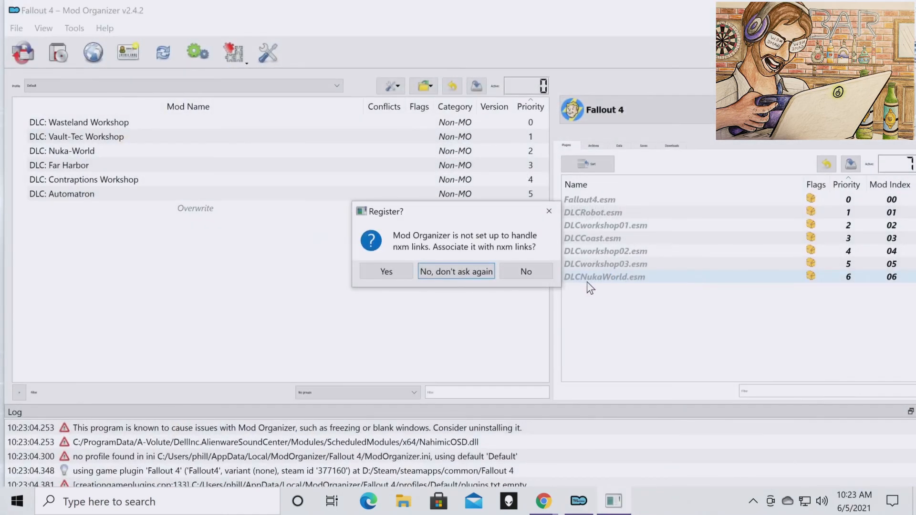
{"action": "left_click", "coordinate": [456, 271]}
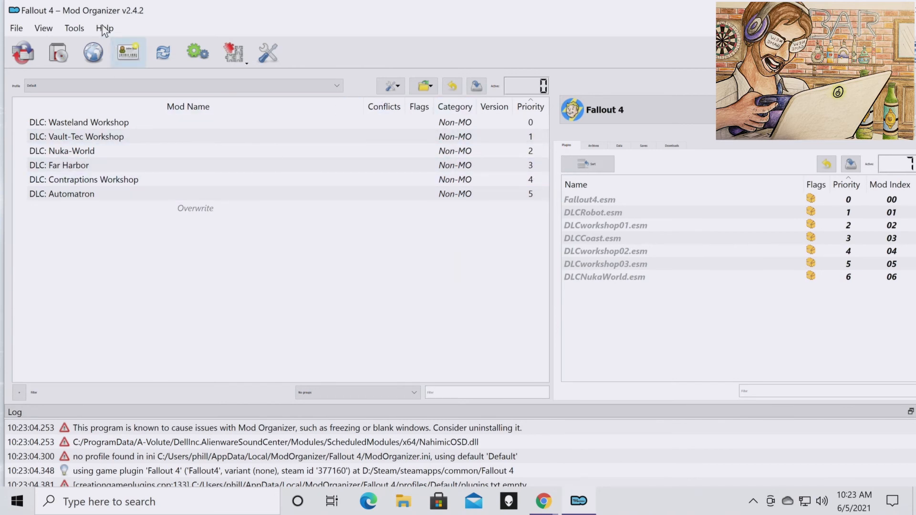
{"action": "left_click", "coordinate": [16, 27]}
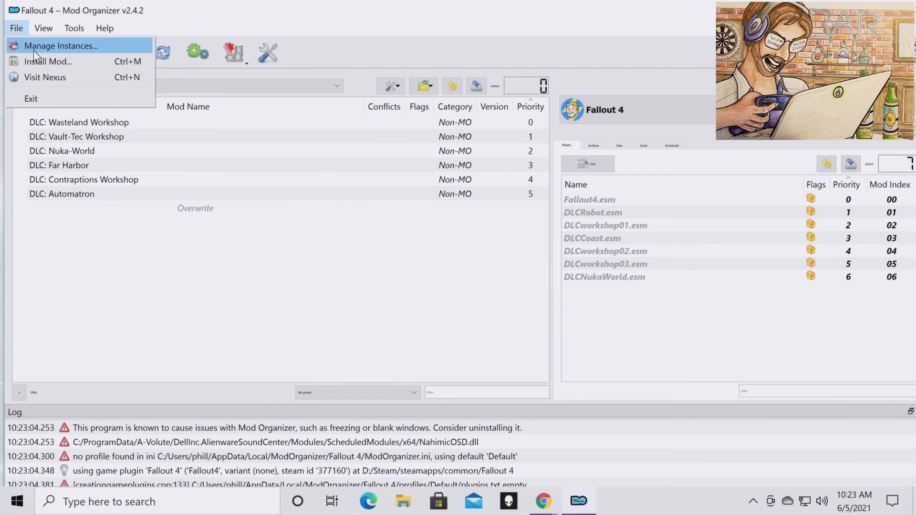
{"action": "mouse_move", "coordinate": [23, 33]}
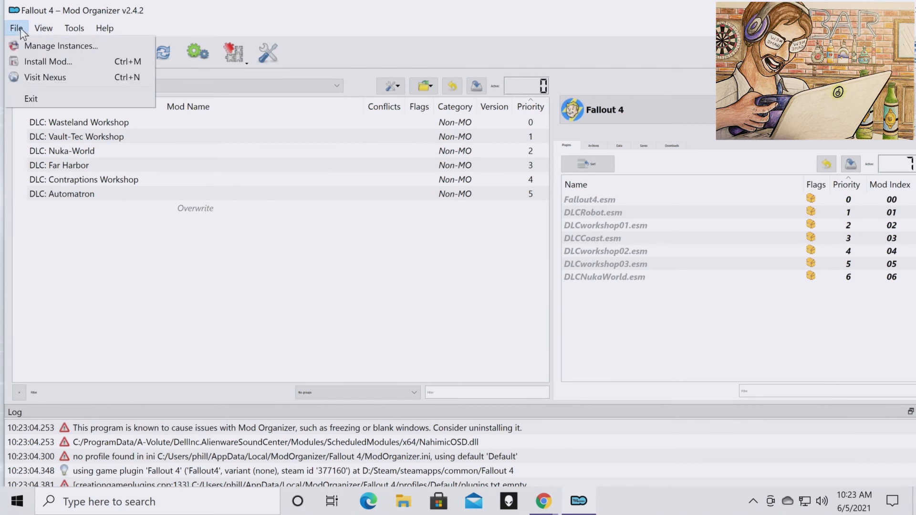
{"action": "mouse_move", "coordinate": [61, 46]}
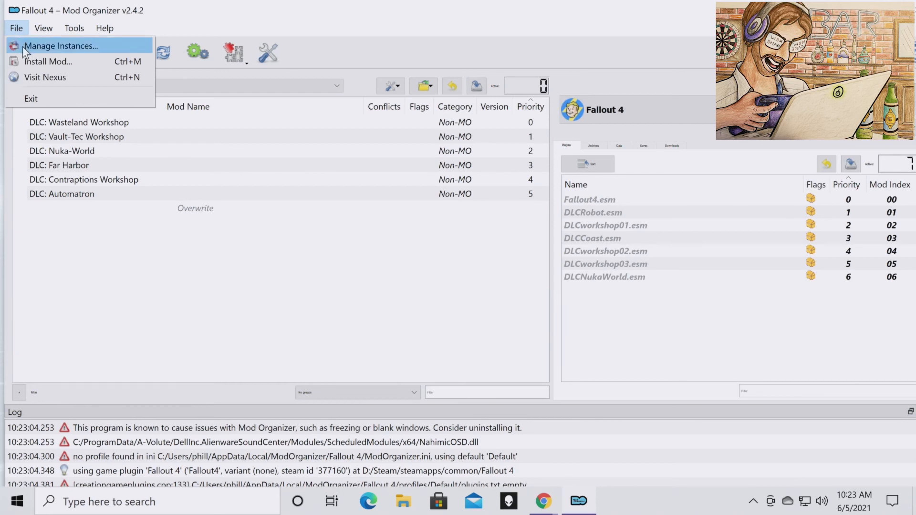
Switch the managed instance to Skyrim Special Edition, restart MO2, and stop nxm-link prompts
{"action": "left_click", "coordinate": [61, 46]}
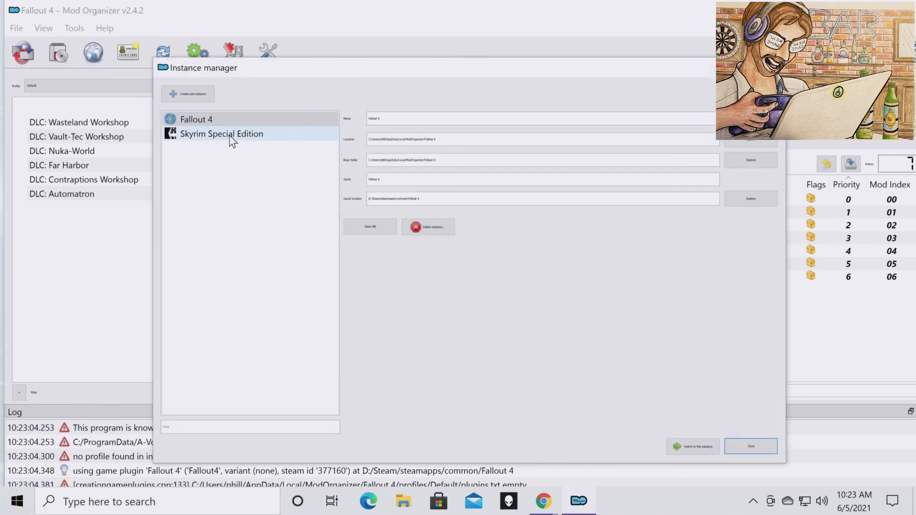
{"action": "left_click", "coordinate": [221, 134]}
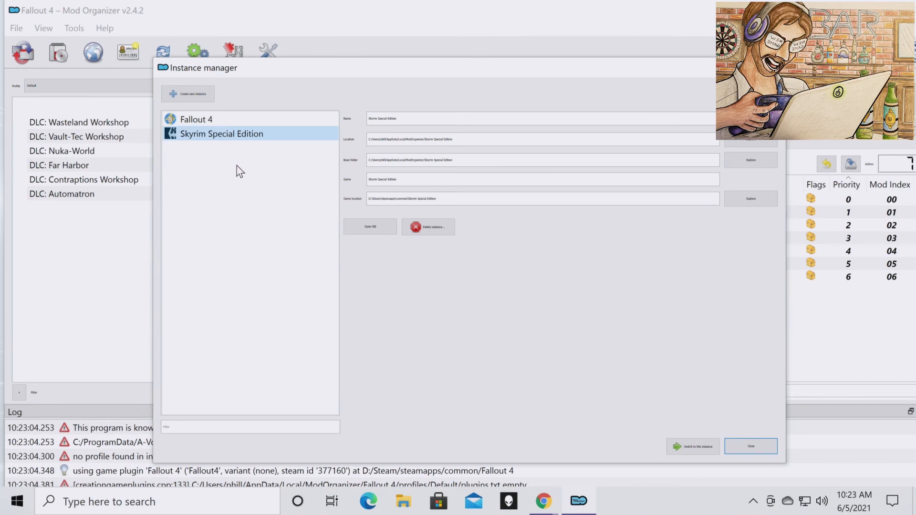
{"action": "mouse_move", "coordinate": [220, 143]}
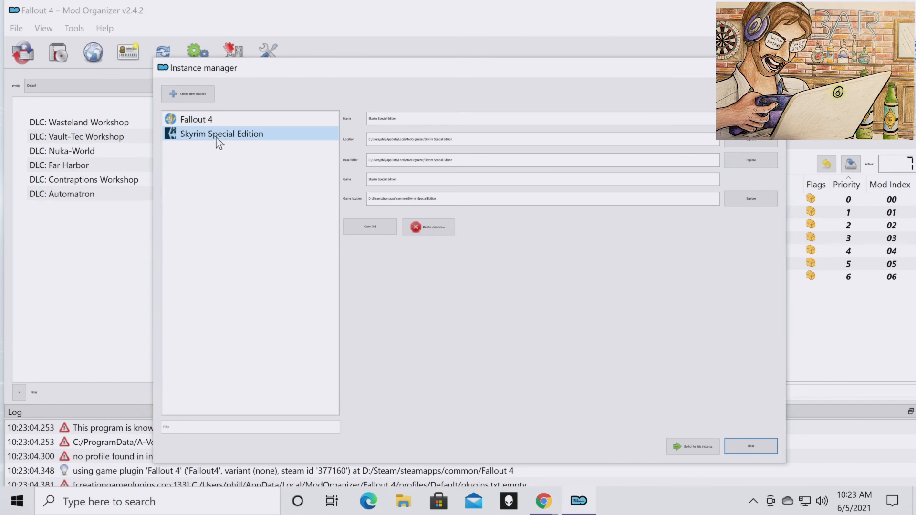
{"action": "left_click", "coordinate": [693, 446]}
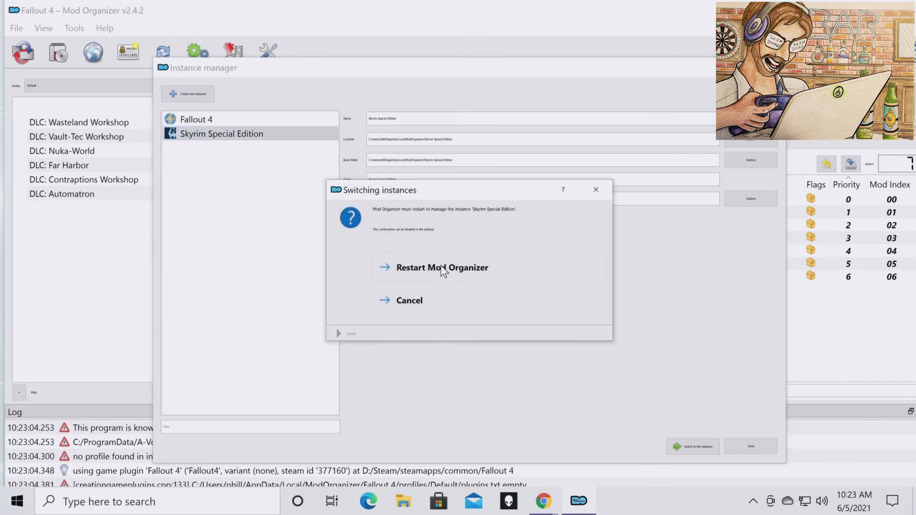
{"action": "left_click", "coordinate": [441, 267]}
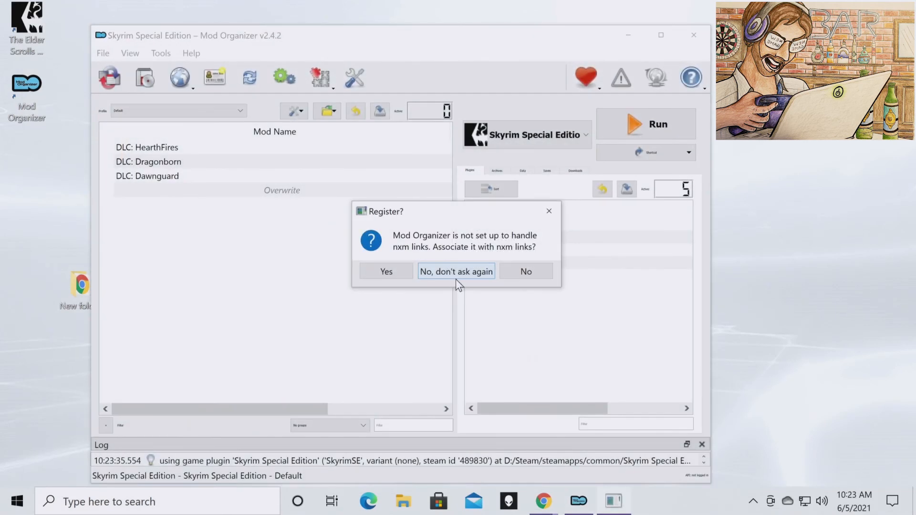
{"action": "left_click", "coordinate": [456, 271]}
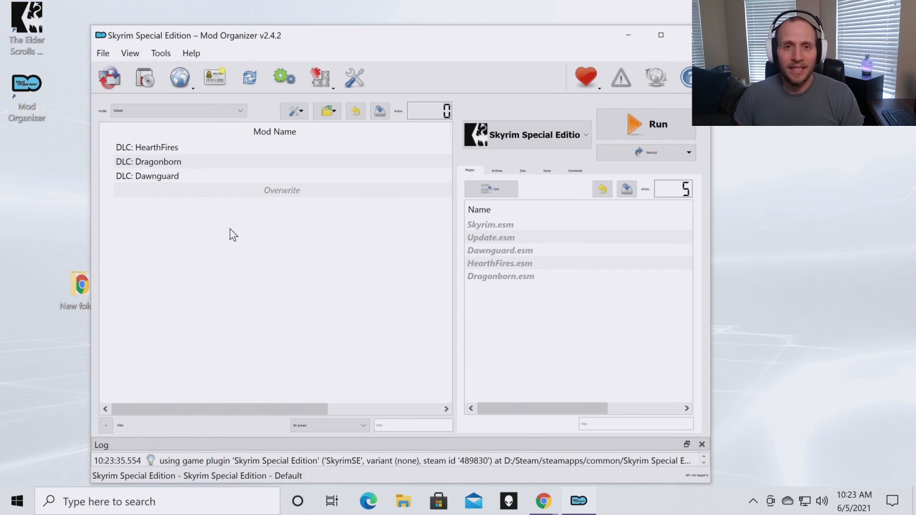
{"action": "mouse_move", "coordinate": [238, 245]}
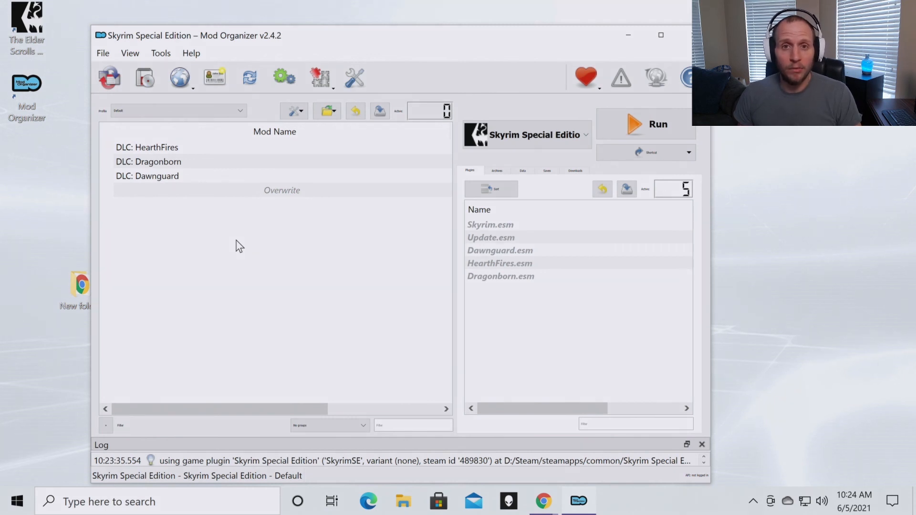
{"action": "mouse_move", "coordinate": [172, 239]}
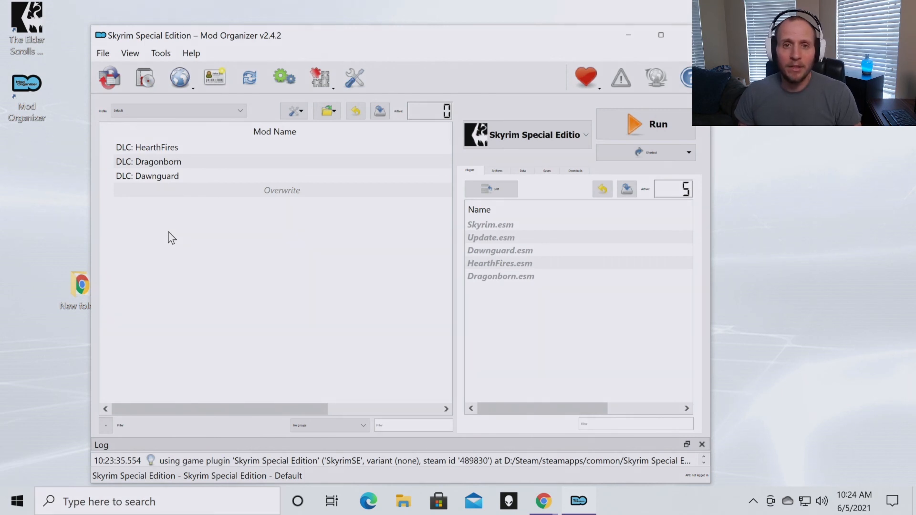
{"action": "mouse_move", "coordinate": [251, 245]}
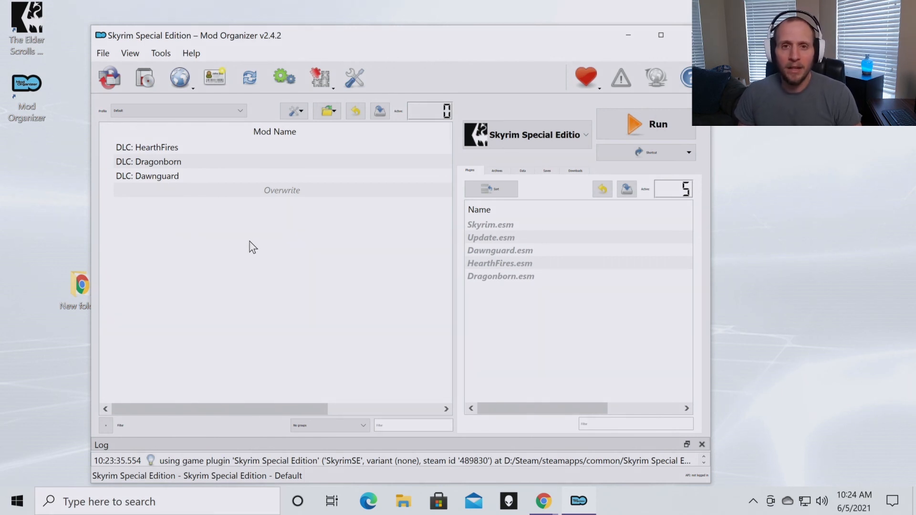